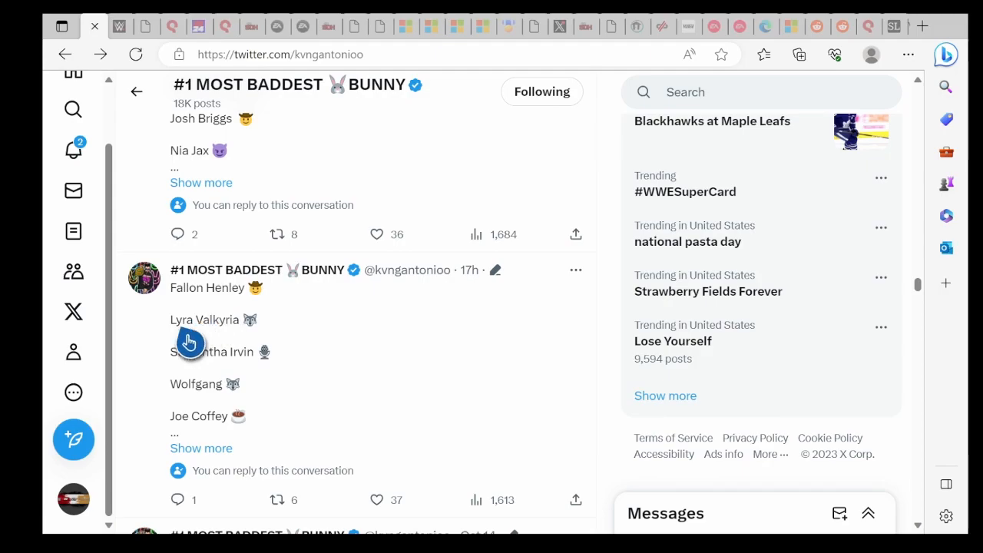
{"action": "mouse_move", "coordinate": [205, 312]}
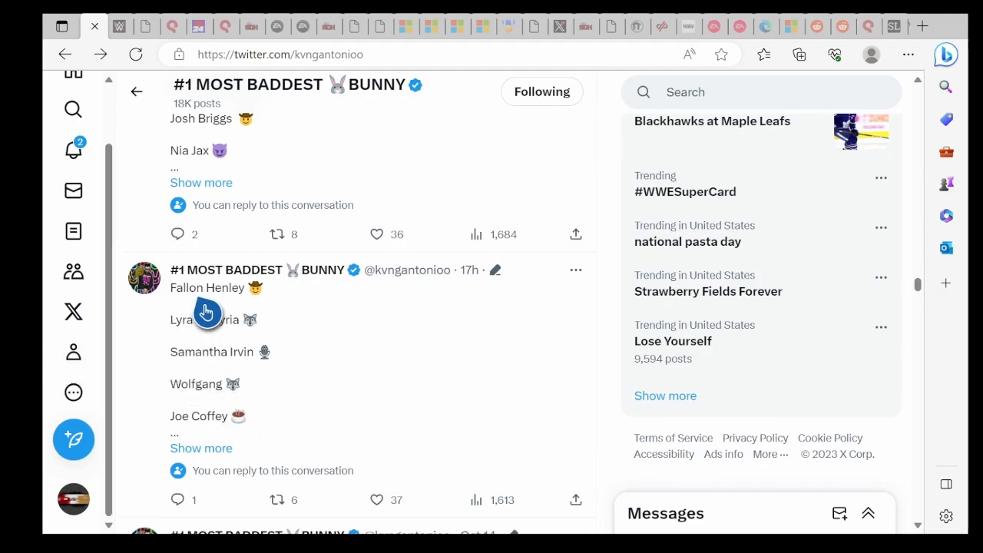
{"action": "mouse_move", "coordinate": [201, 361]}
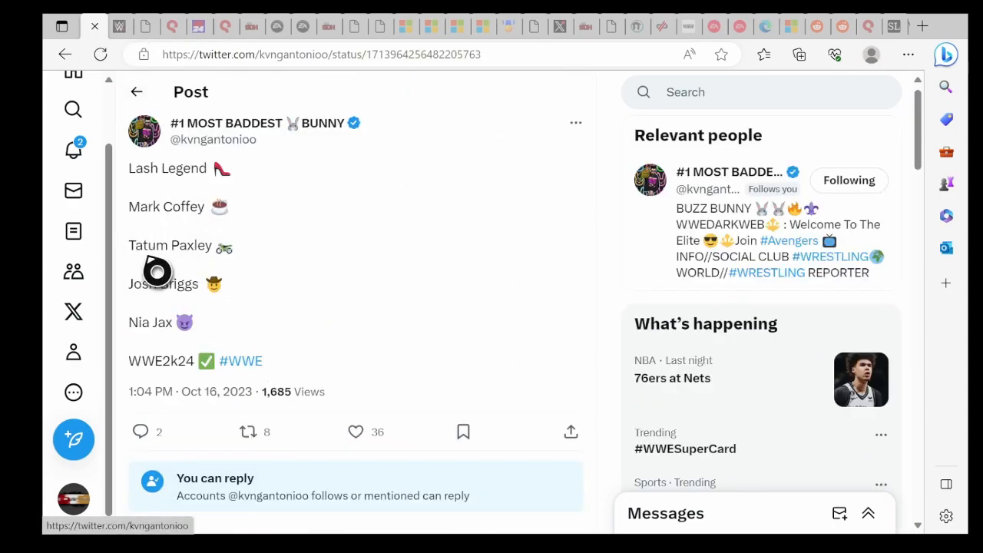
{"action": "mouse_move", "coordinate": [148, 369]}
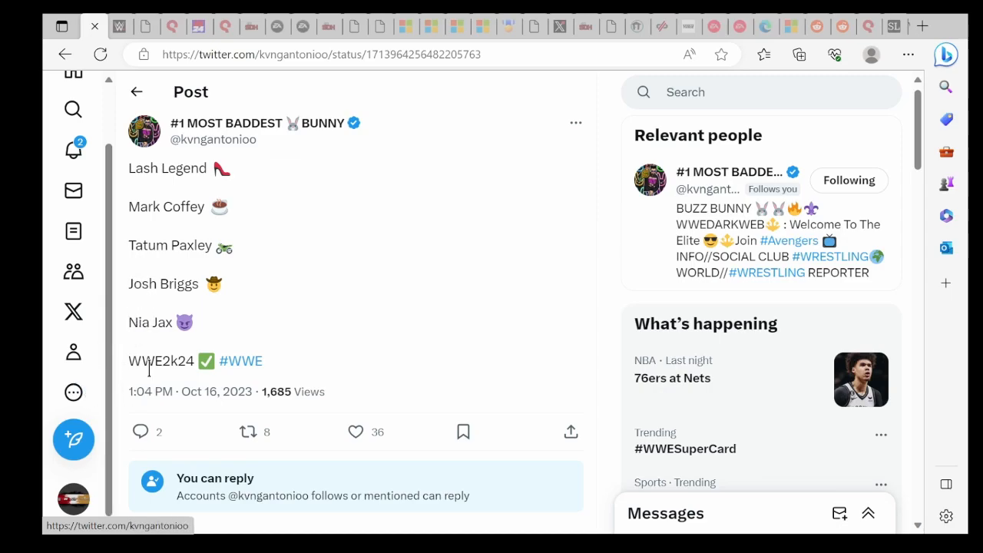
{"action": "scroll", "scroll_direction": "down", "scroll_amount": 3}
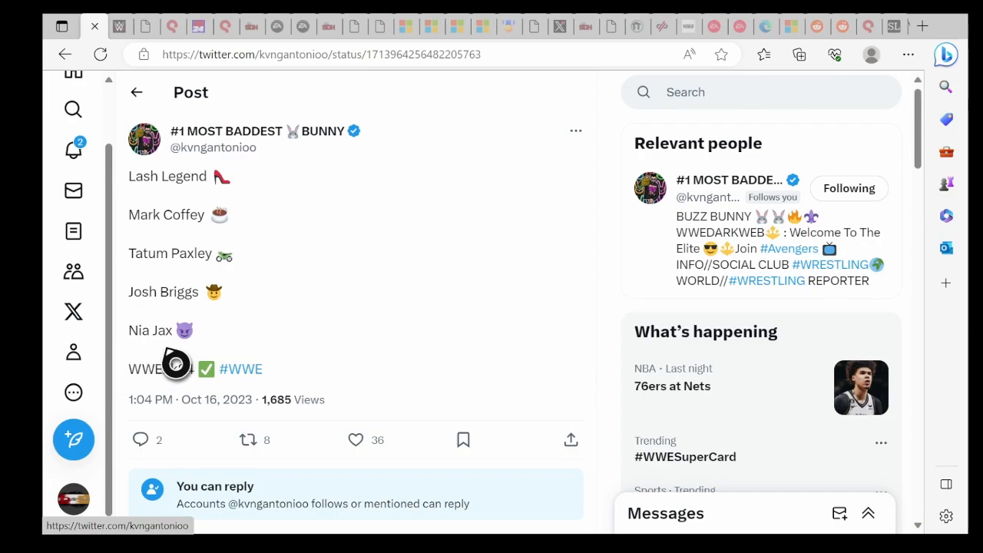
{"action": "mouse_move", "coordinate": [215, 209]}
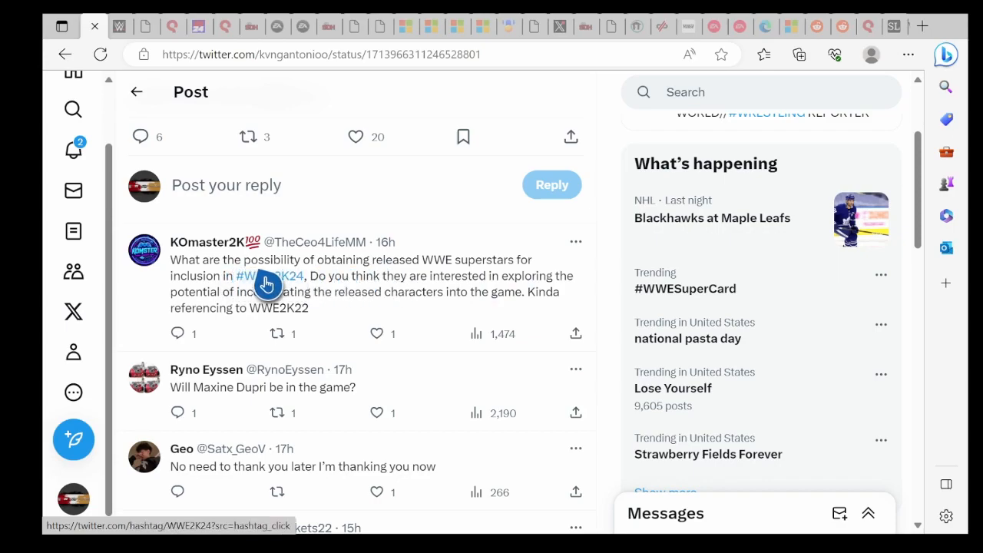
{"action": "mouse_move", "coordinate": [265, 304]}
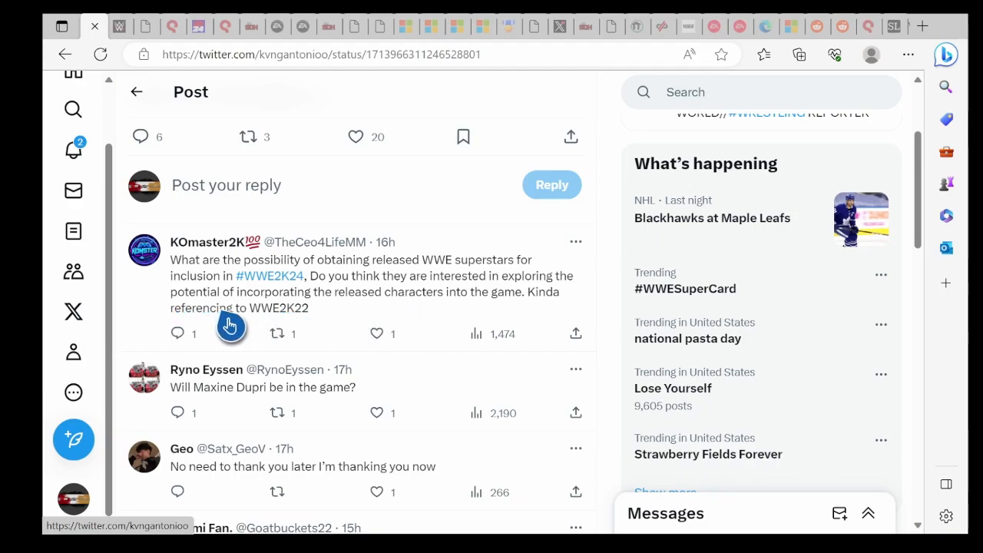
{"action": "scroll", "scroll_direction": "down", "scroll_amount": 3}
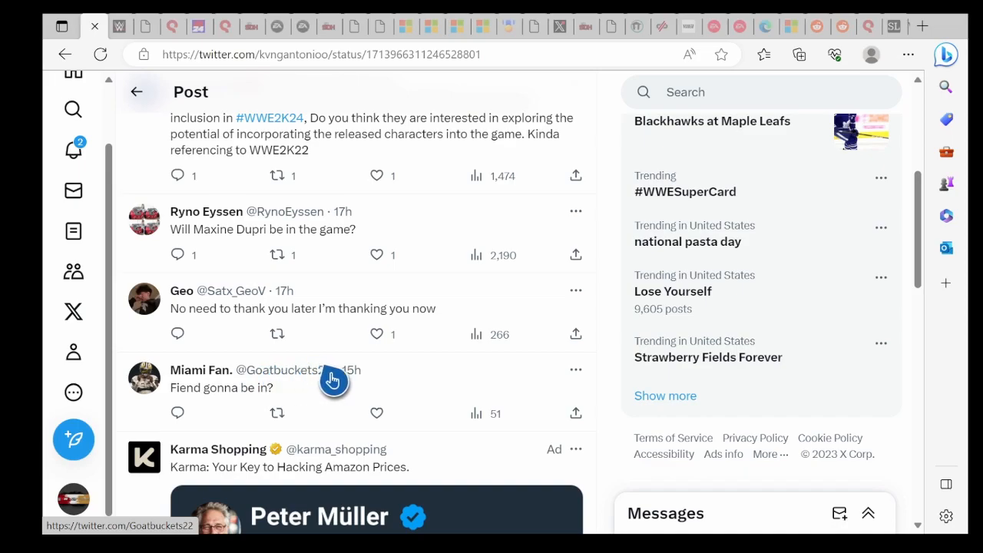
{"action": "mouse_move", "coordinate": [200, 352]}
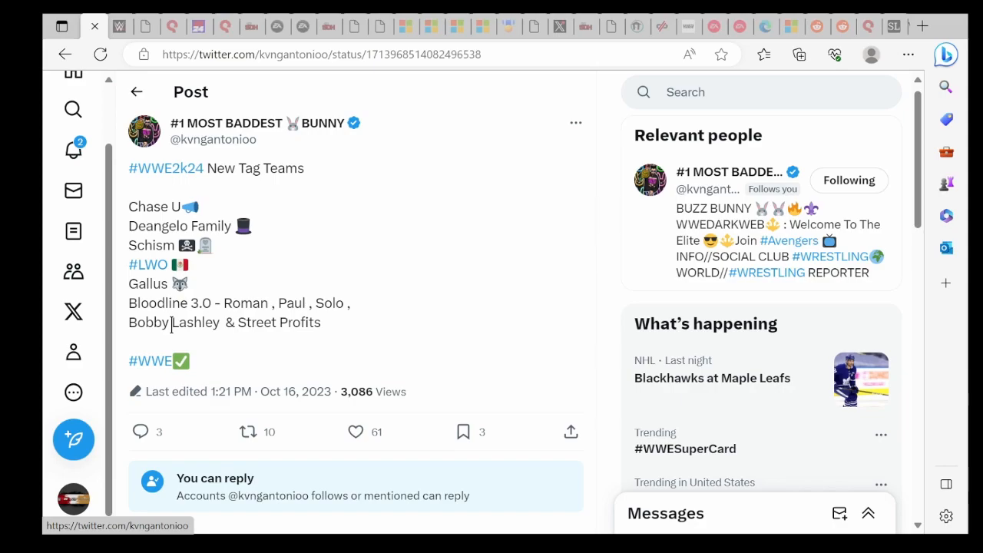
Step: Read the New Tag Teams post's replies, then move to the Roman Models Update post
{"action": "scroll", "scroll_direction": "down", "scroll_amount": 3}
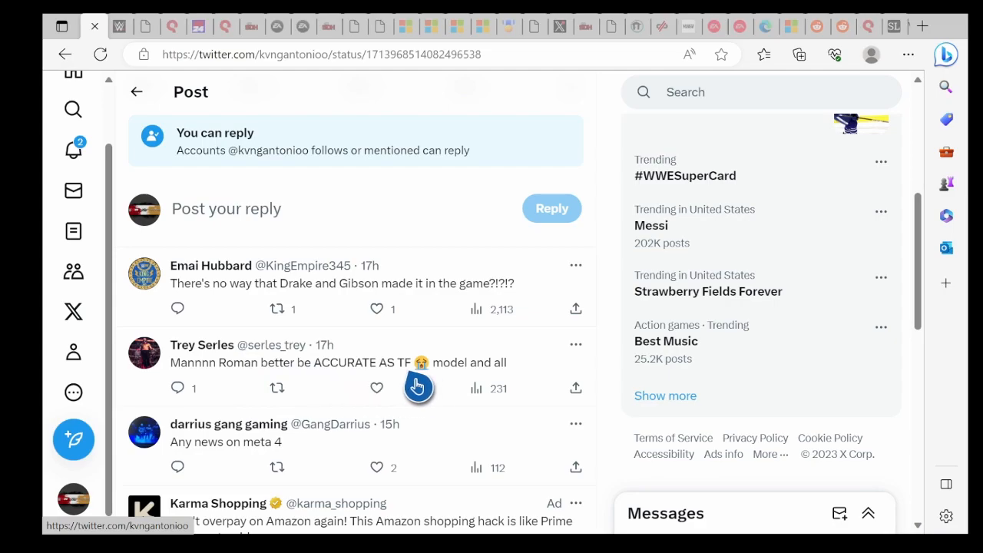
{"action": "scroll", "scroll_direction": "down", "scroll_amount": 3}
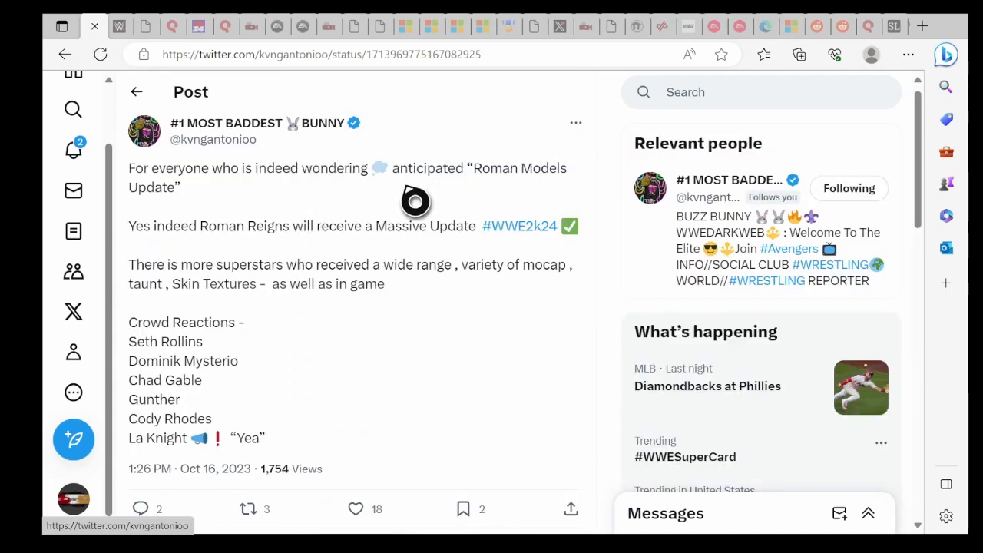
{"action": "mouse_move", "coordinate": [300, 258]}
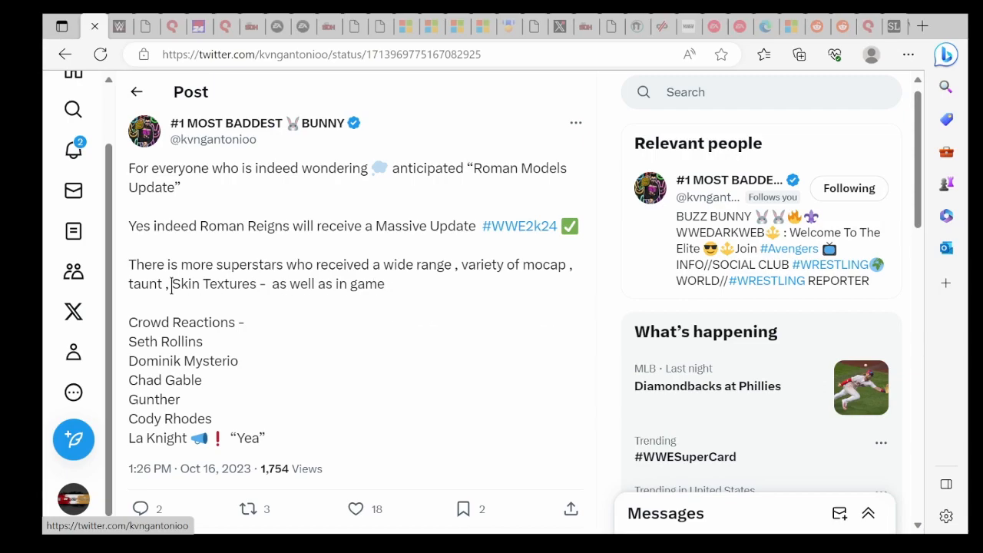
{"action": "left_click", "coordinate": [330, 283]}
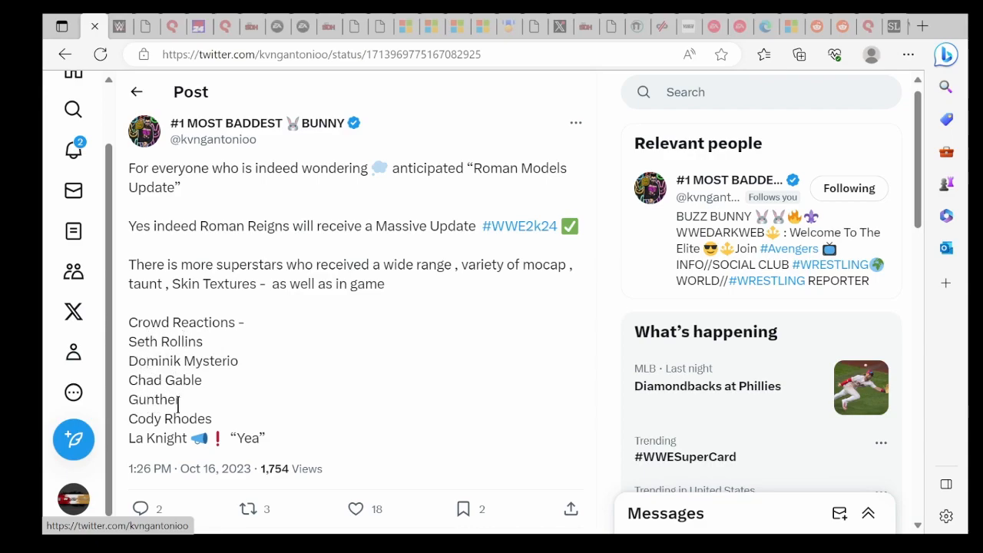
Step: Read down the Roman Models Update replies and go back to the previous page
{"action": "scroll", "scroll_direction": "down", "scroll_amount": 3}
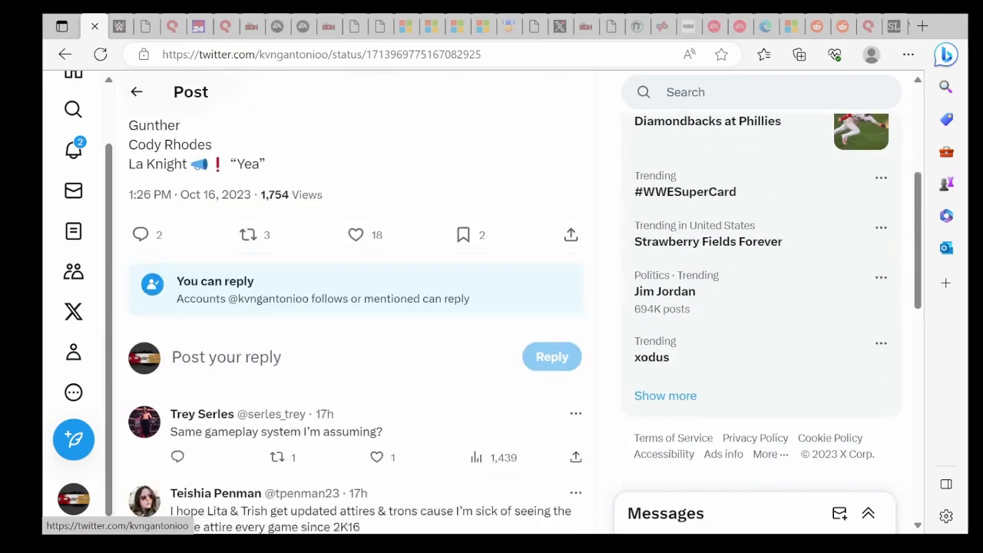
{"action": "scroll", "scroll_direction": "down", "scroll_amount": 3}
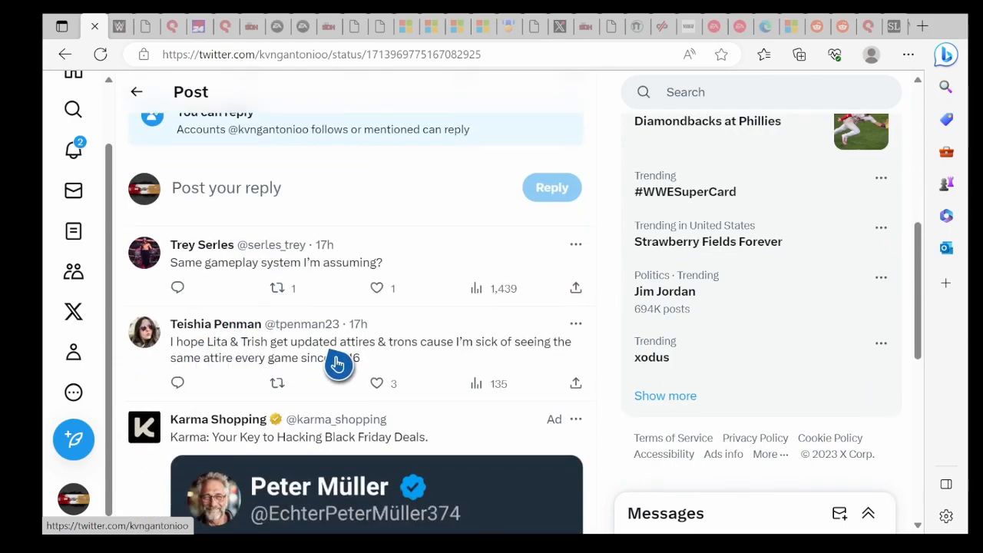
{"action": "mouse_move", "coordinate": [500, 363]}
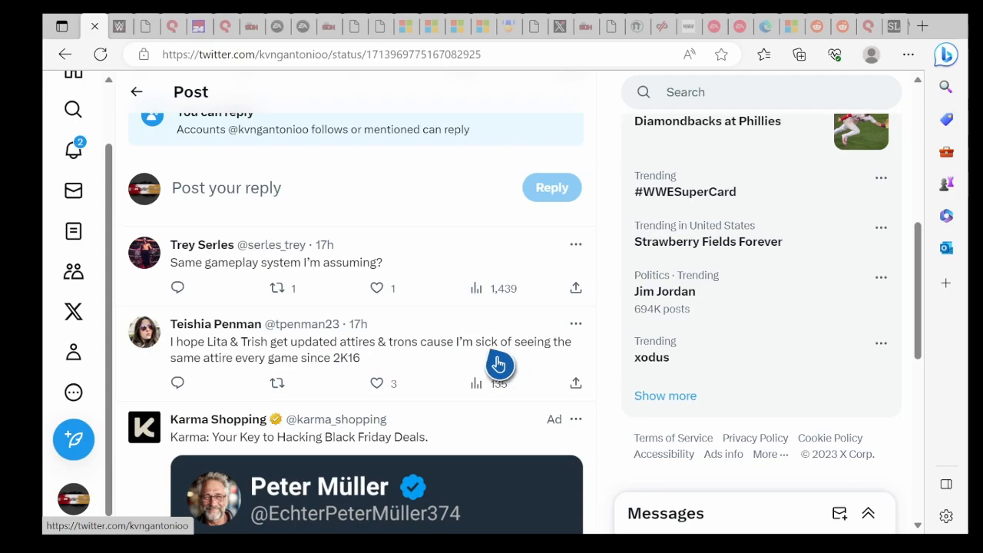
{"action": "scroll", "scroll_direction": "down", "scroll_amount": 3}
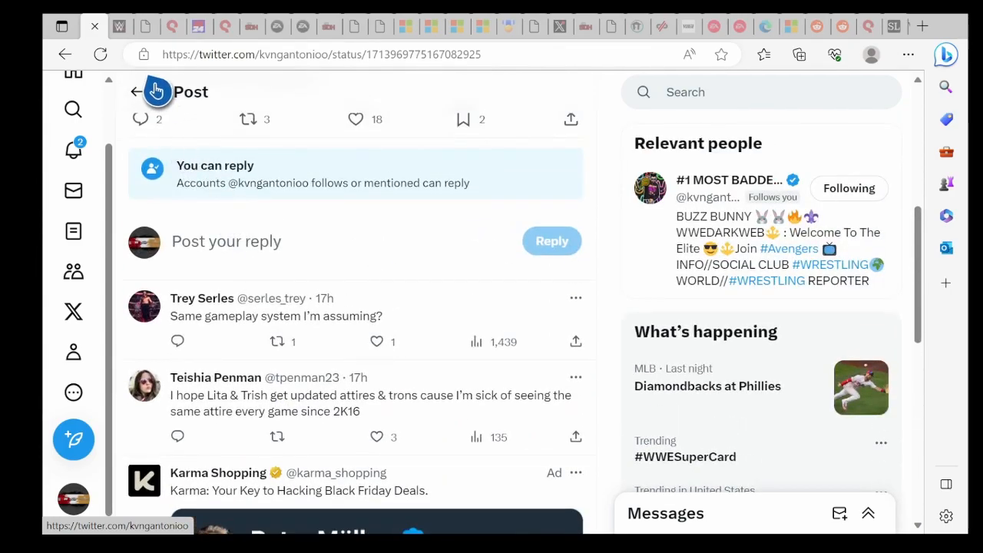
{"action": "left_click", "coordinate": [137, 90]}
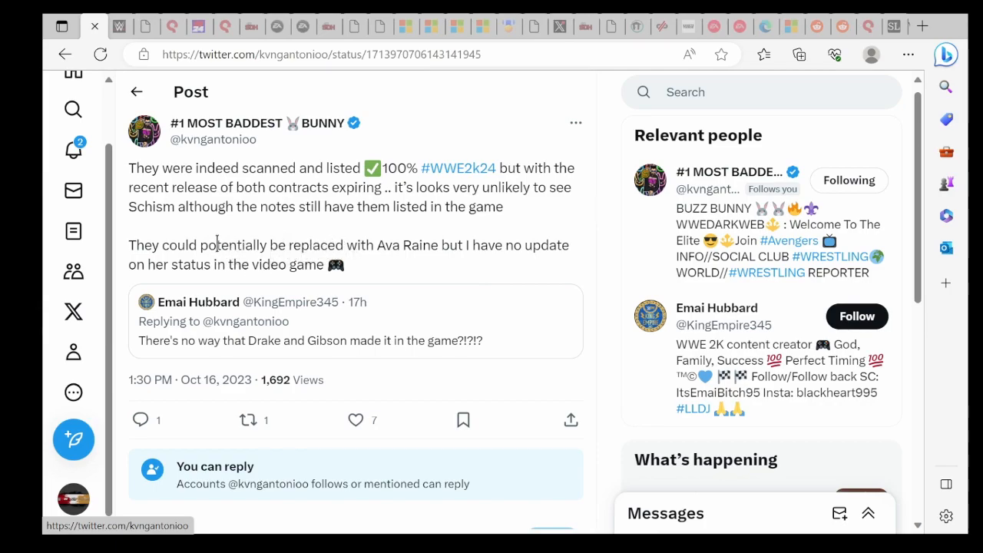
{"action": "mouse_move", "coordinate": [367, 306]}
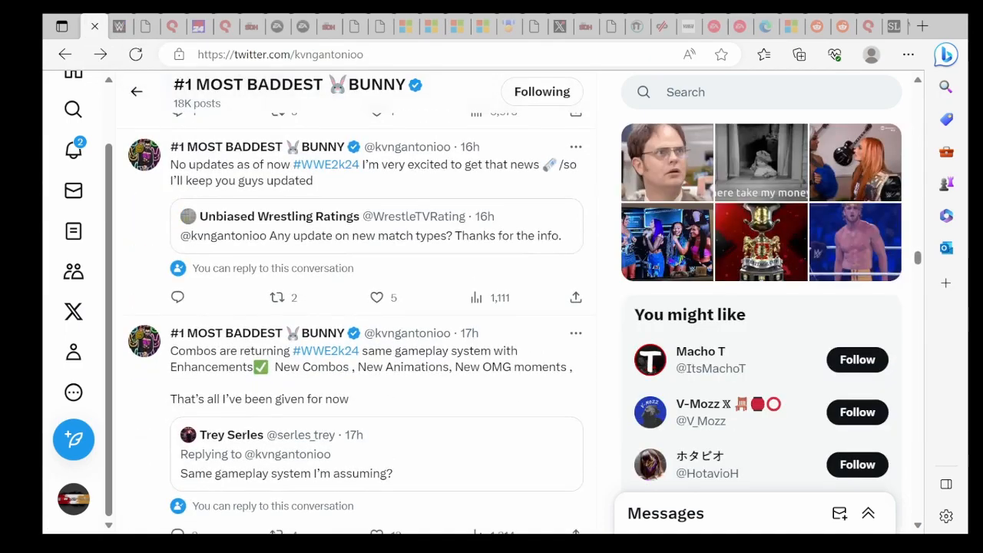
Step: Scroll the Schism, Maxine Dupri and roster posts' replies, then select the released-superstars post
{"action": "scroll", "scroll_direction": "down", "scroll_amount": 3}
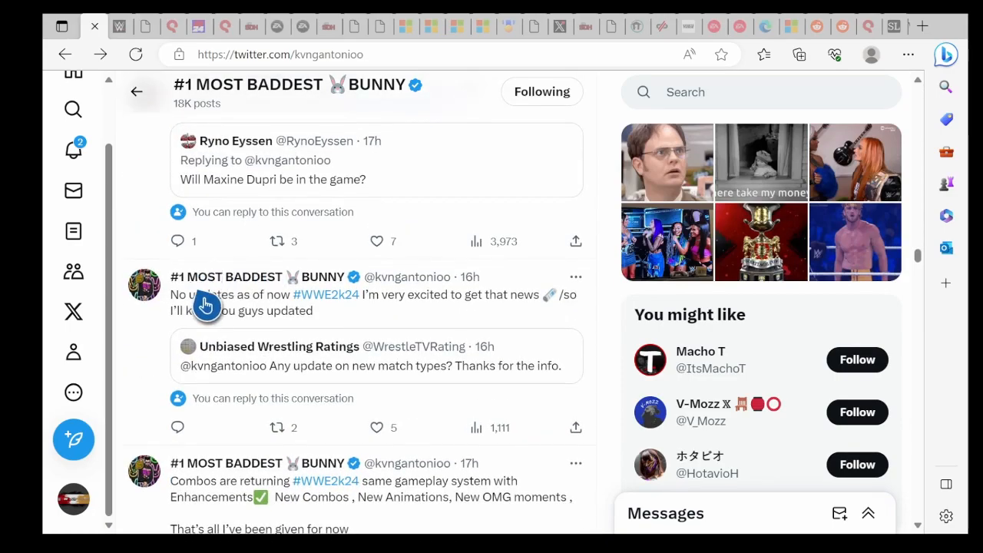
{"action": "mouse_move", "coordinate": [470, 306]}
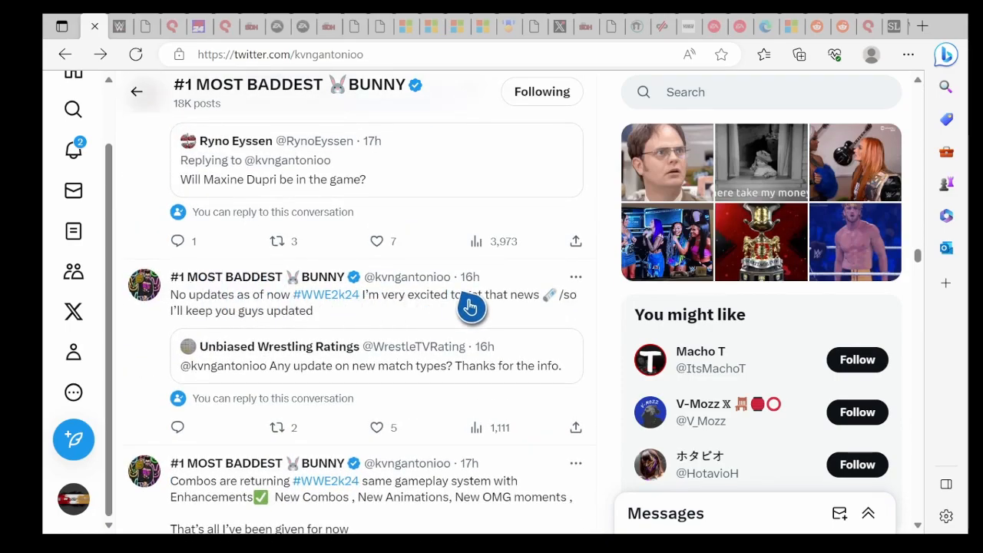
{"action": "mouse_move", "coordinate": [252, 323]}
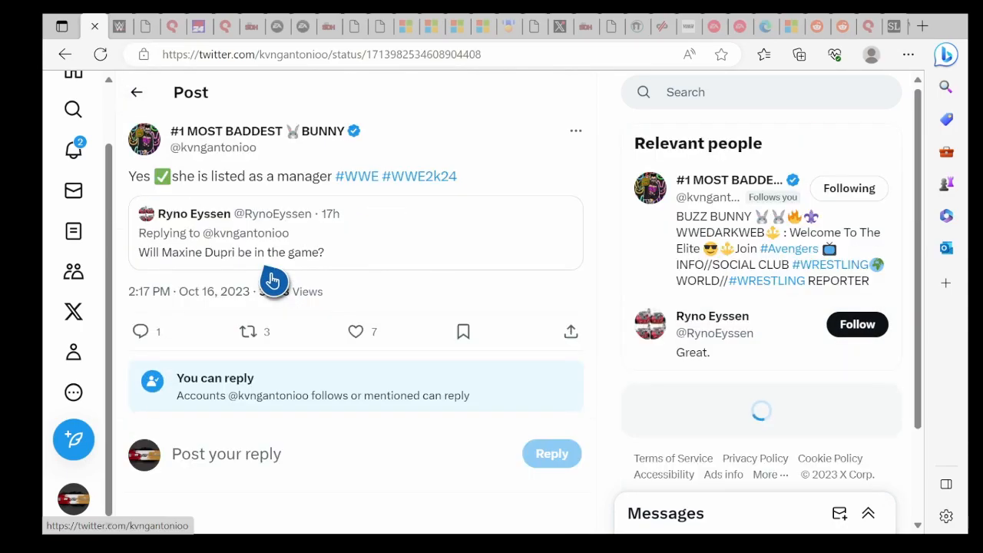
{"action": "scroll", "scroll_direction": "down", "scroll_amount": 3}
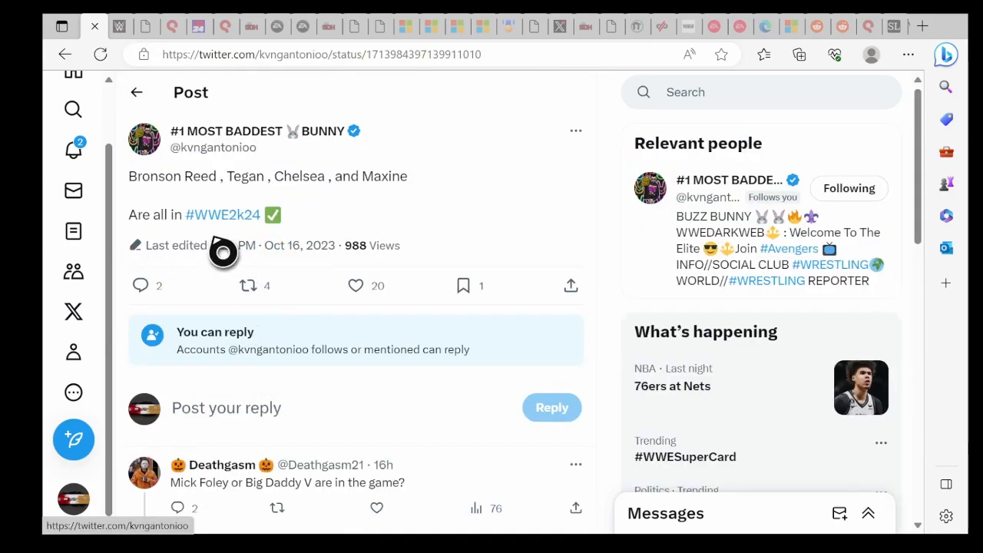
{"action": "scroll", "scroll_direction": "down", "scroll_amount": 3}
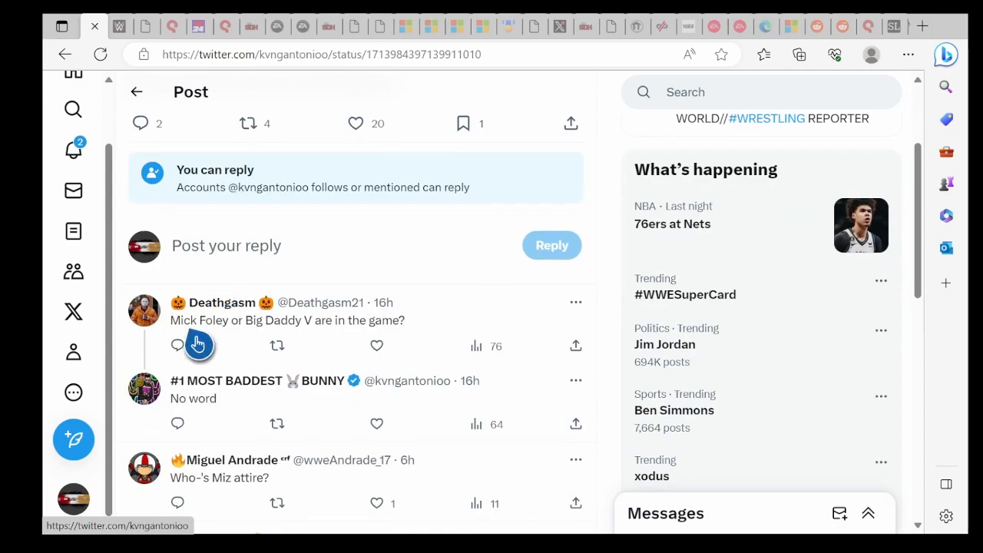
{"action": "scroll", "scroll_direction": "down", "scroll_amount": 3}
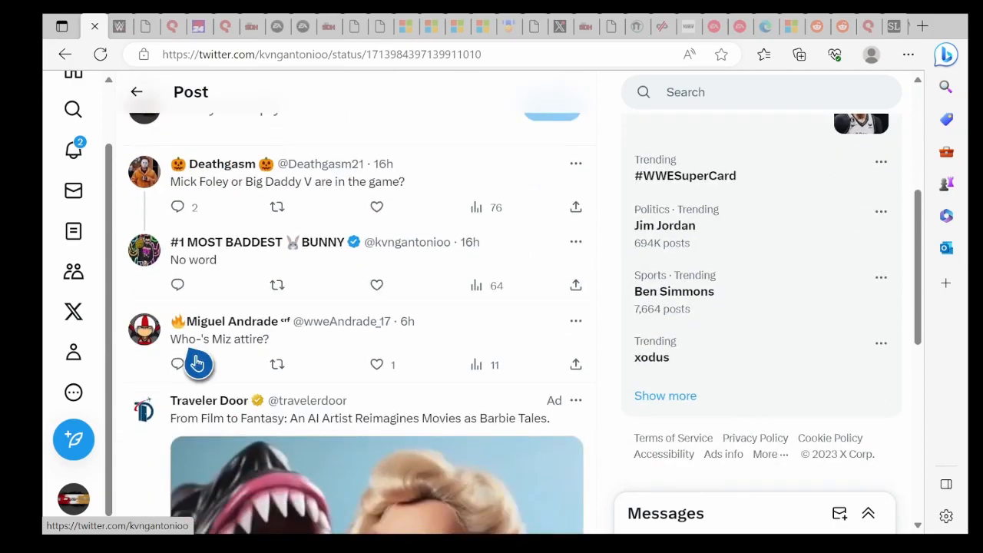
{"action": "scroll", "scroll_direction": "down", "scroll_amount": 3}
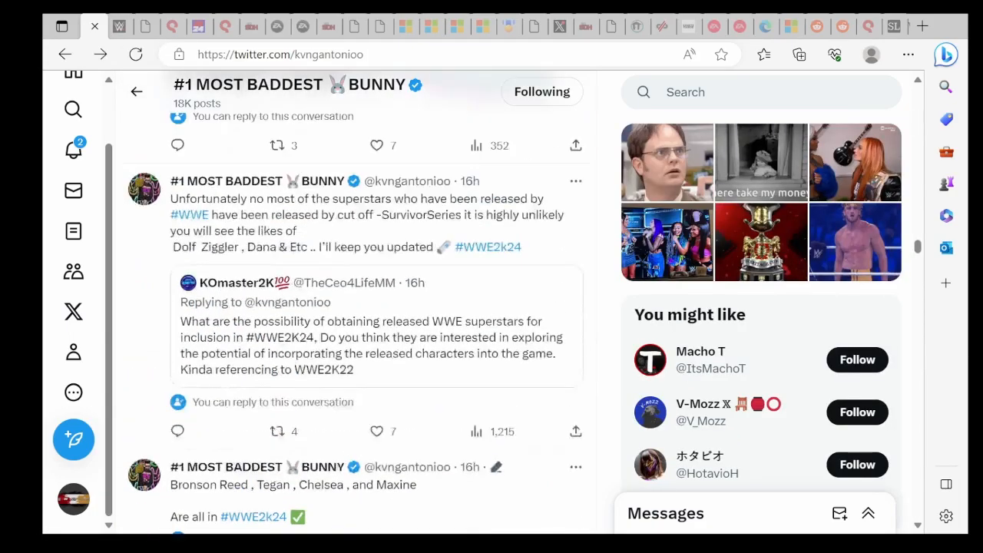
{"action": "left_click", "coordinate": [368, 215]}
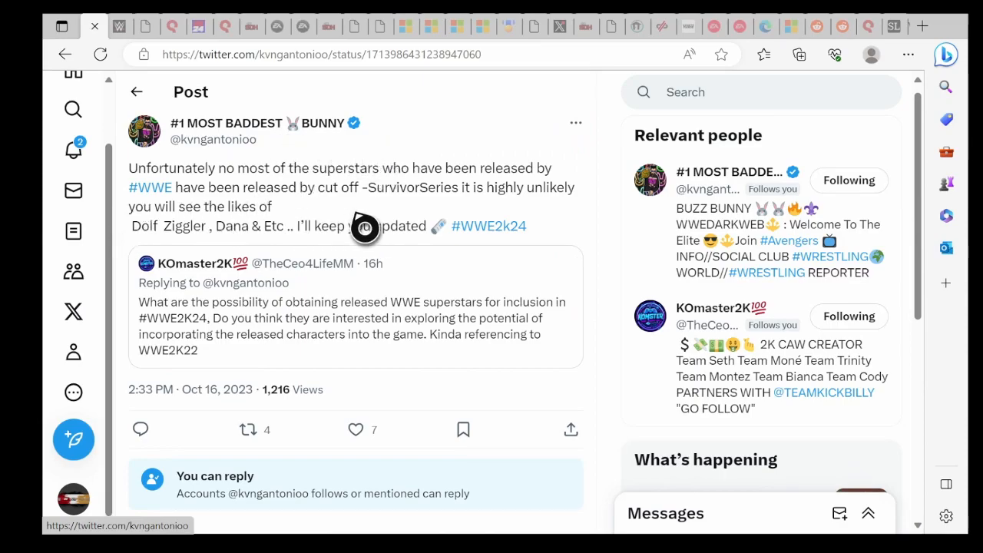
{"action": "mouse_move", "coordinate": [504, 216]}
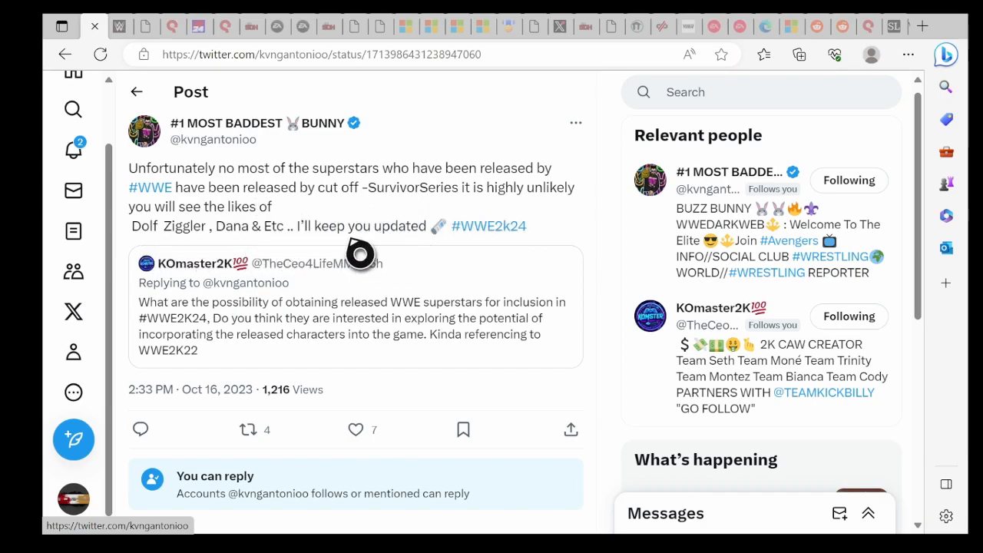
Step: Return to the profile and view the post's logos up to Halloween Havoc, then close them
{"action": "left_click", "coordinate": [226, 123]}
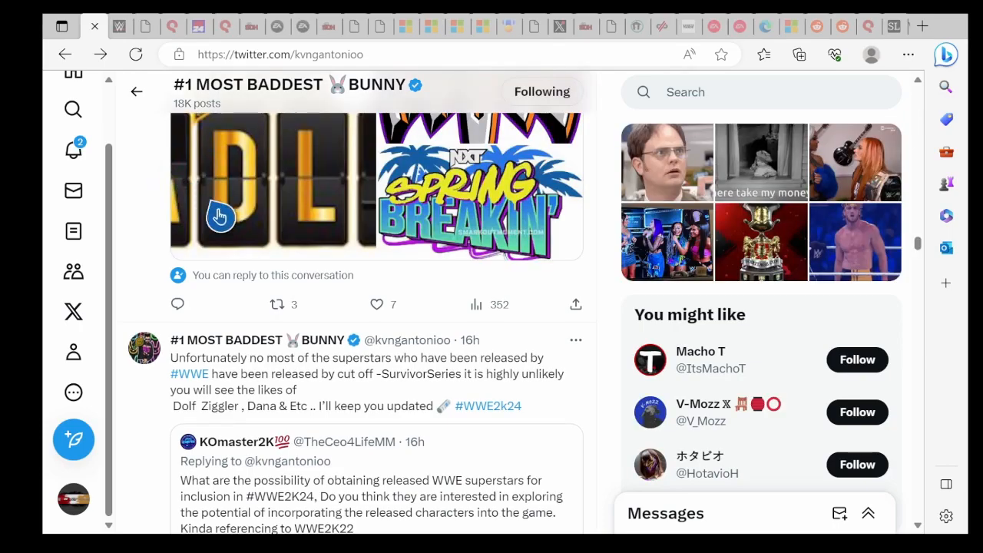
{"action": "scroll", "scroll_direction": "down", "scroll_amount": 3}
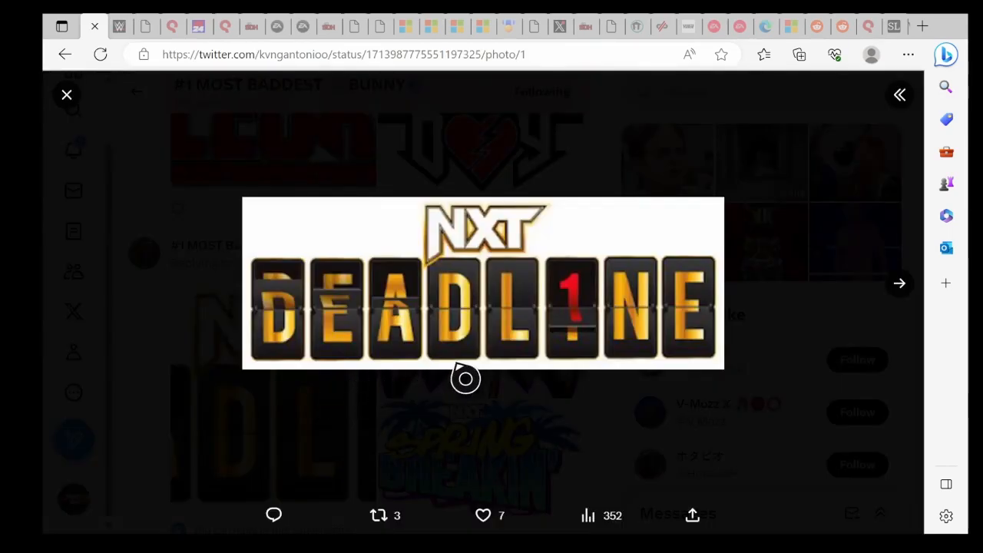
{"action": "left_click", "coordinate": [900, 283]}
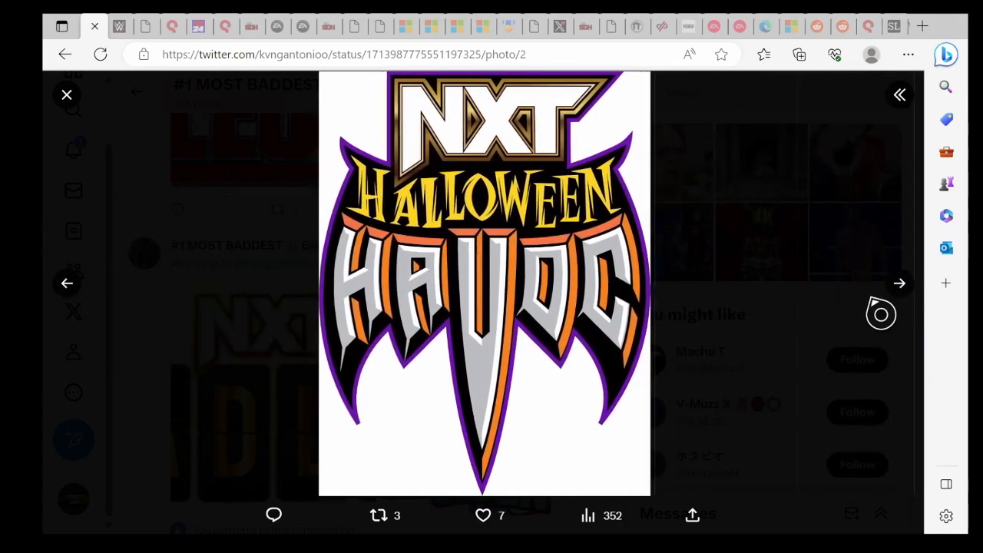
{"action": "left_click", "coordinate": [900, 283]}
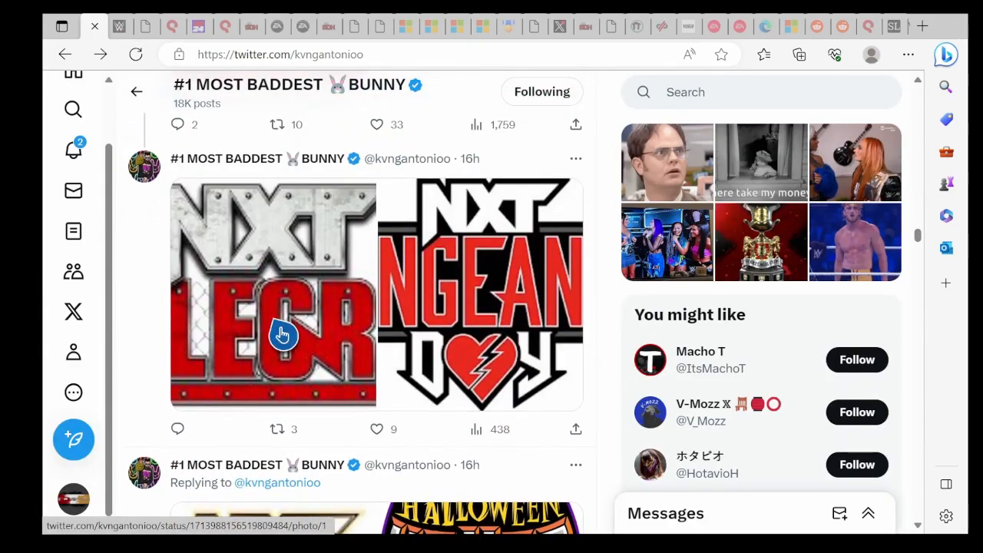
Step: View the Battleground and Vengeance Day logo images, then close the viewer
{"action": "left_click", "coordinate": [273, 335]}
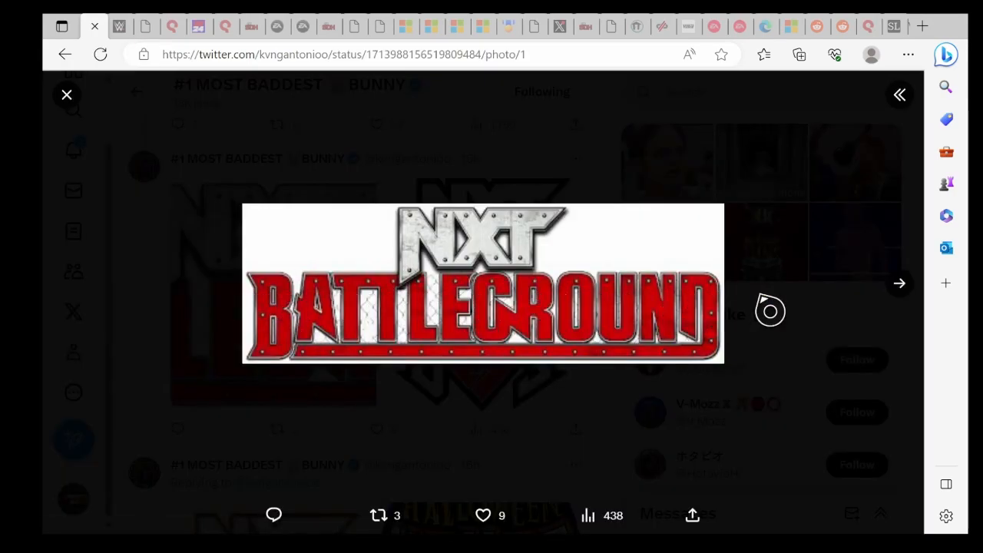
{"action": "left_click", "coordinate": [898, 283]}
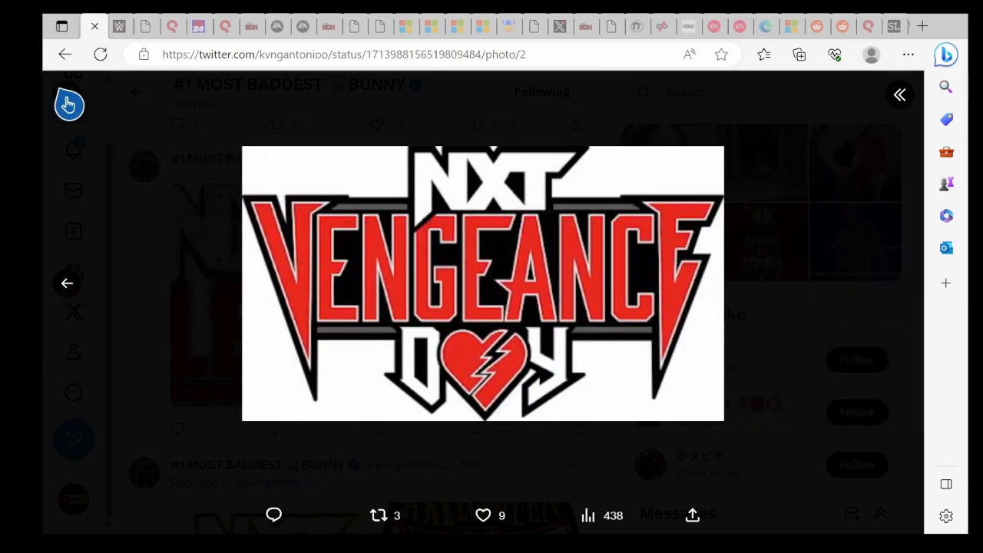
{"action": "left_click", "coordinate": [65, 54]}
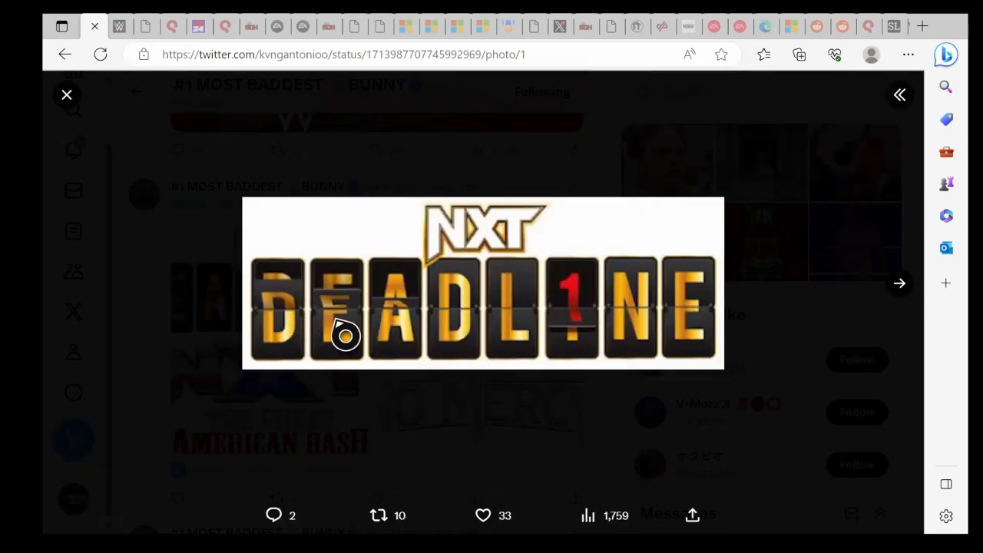
{"action": "mouse_move", "coordinate": [777, 268]}
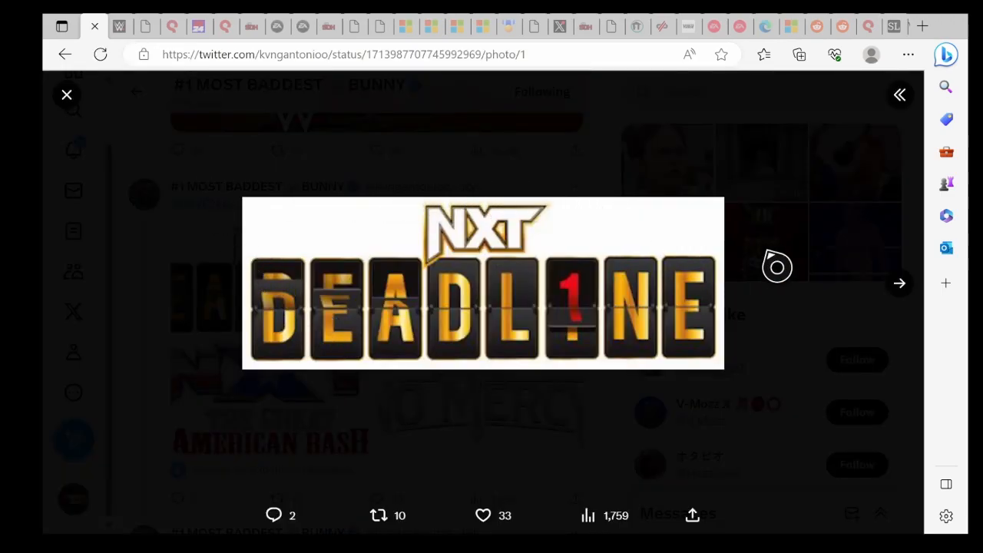
Step: Page through the Heatwave, Great American Bash and No Mercy logos and leave the viewer
{"action": "left_click", "coordinate": [900, 283]}
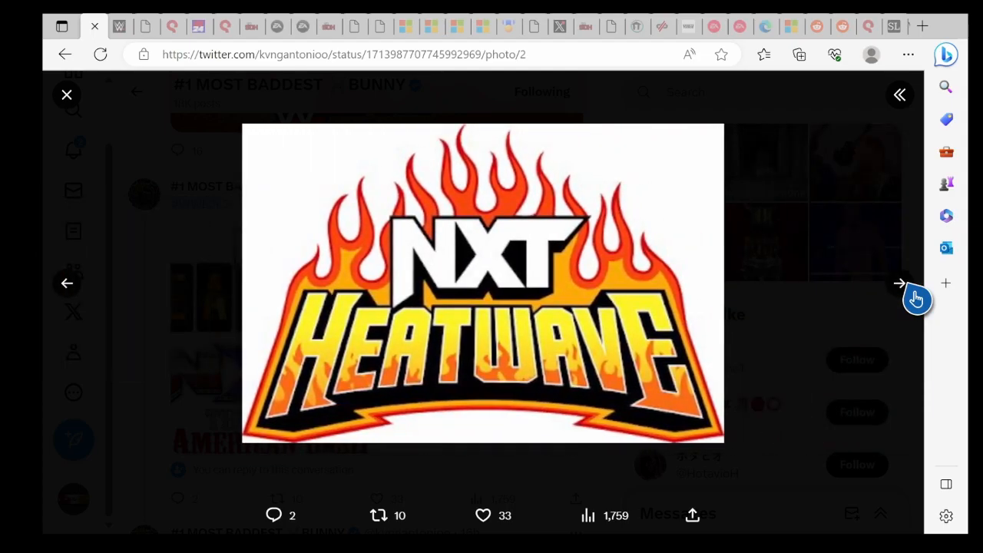
{"action": "left_click", "coordinate": [899, 283]}
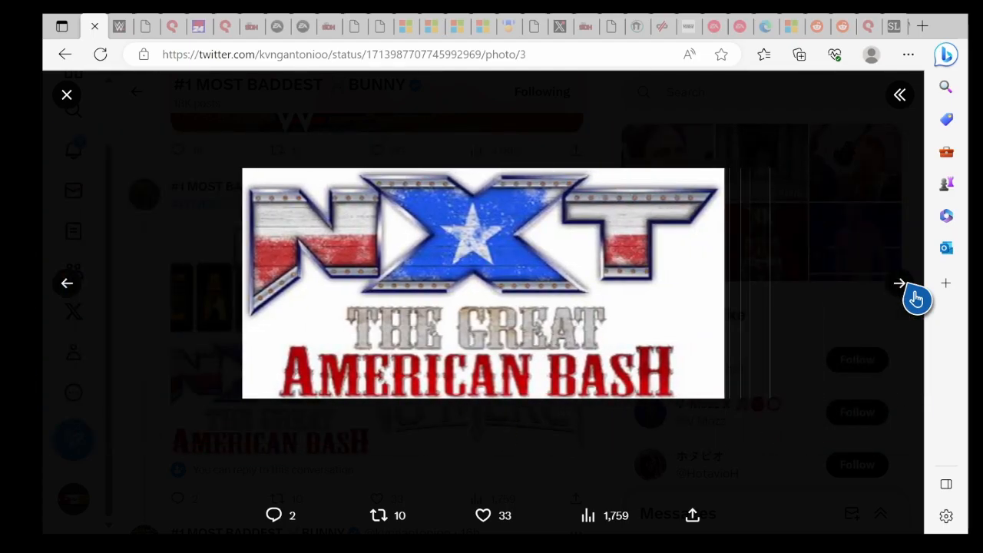
{"action": "left_click", "coordinate": [901, 282]}
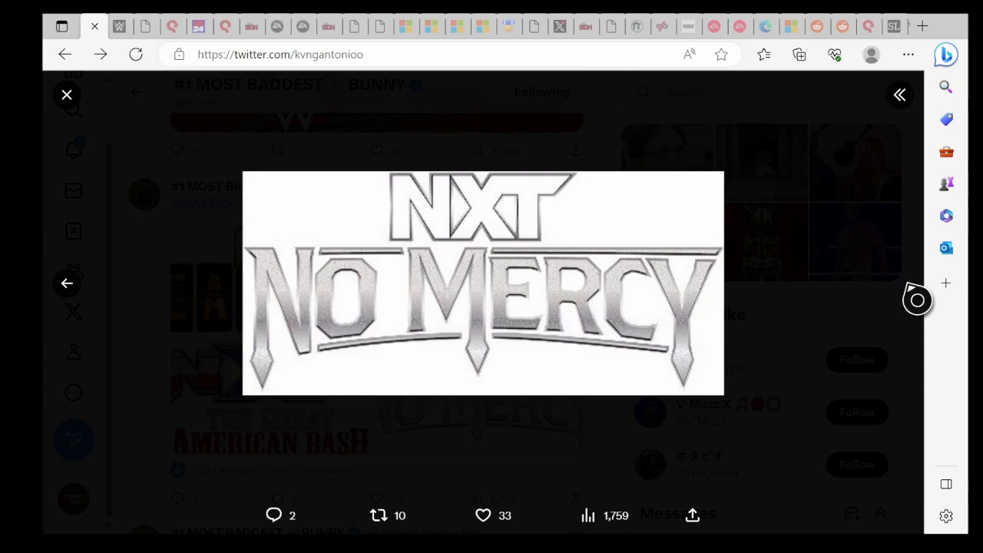
{"action": "left_click", "coordinate": [68, 95]}
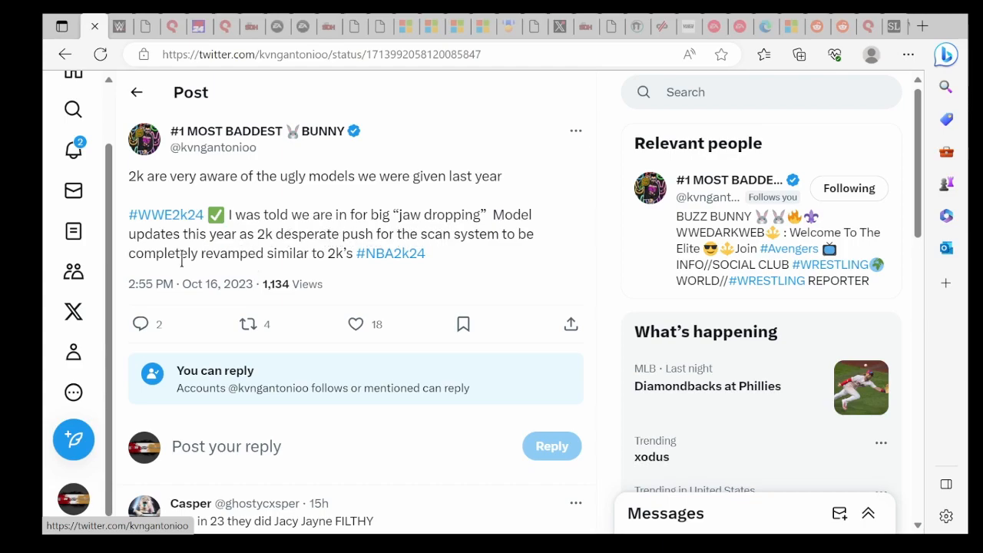
Step: Read down the model-update post's replies, past the "Very much so" reply and an ad
{"action": "scroll", "scroll_direction": "down", "scroll_amount": 3}
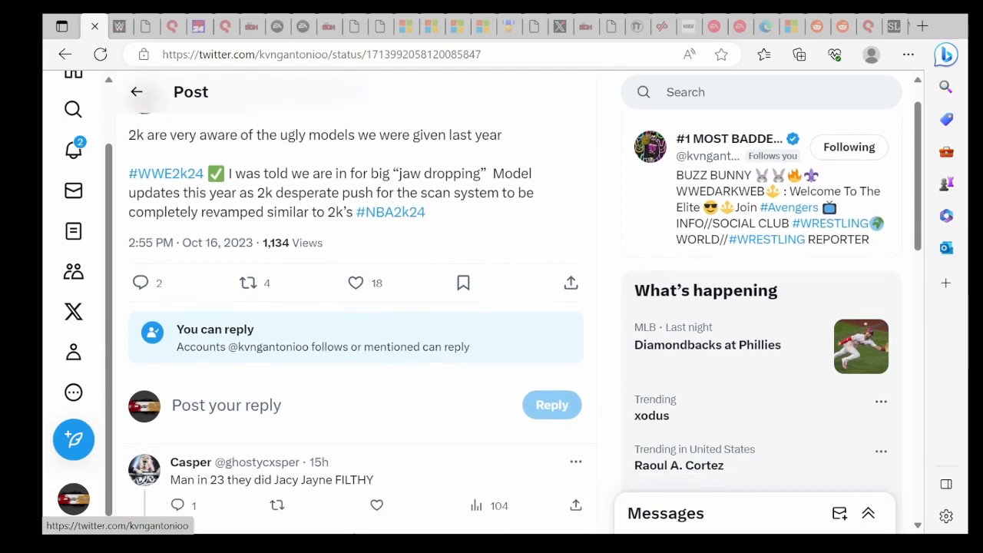
{"action": "scroll", "scroll_direction": "down", "scroll_amount": 3}
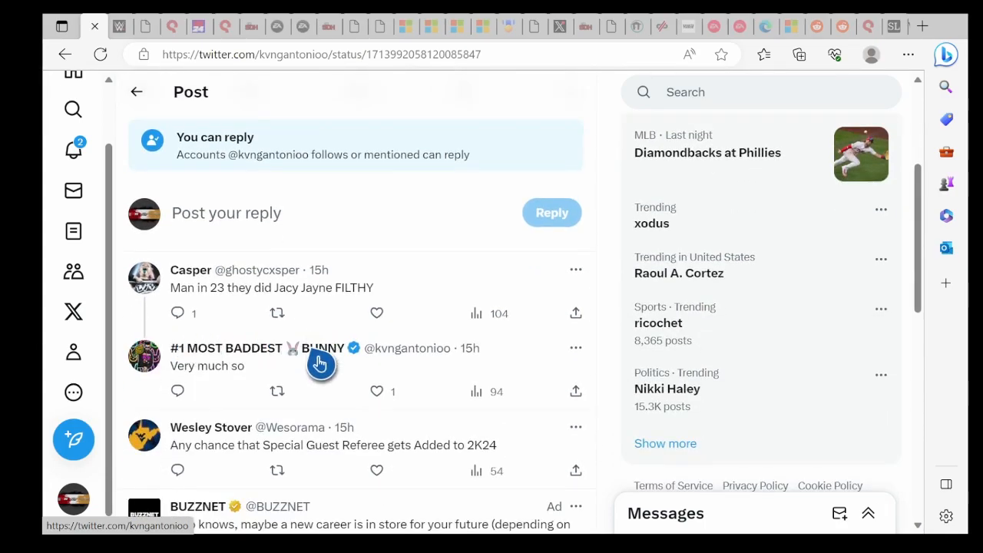
{"action": "scroll", "scroll_direction": "down", "scroll_amount": 3}
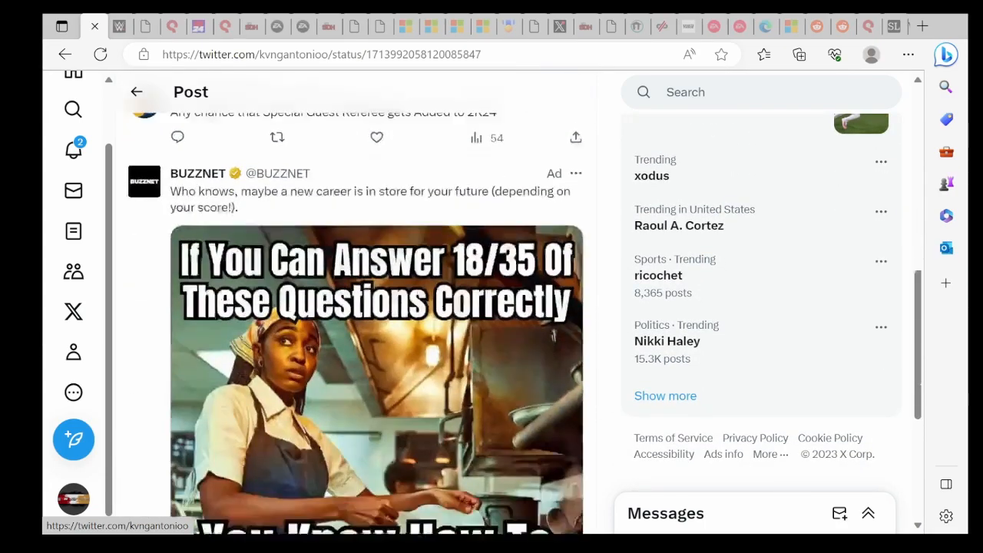
{"action": "scroll", "scroll_direction": "down", "scroll_amount": 3}
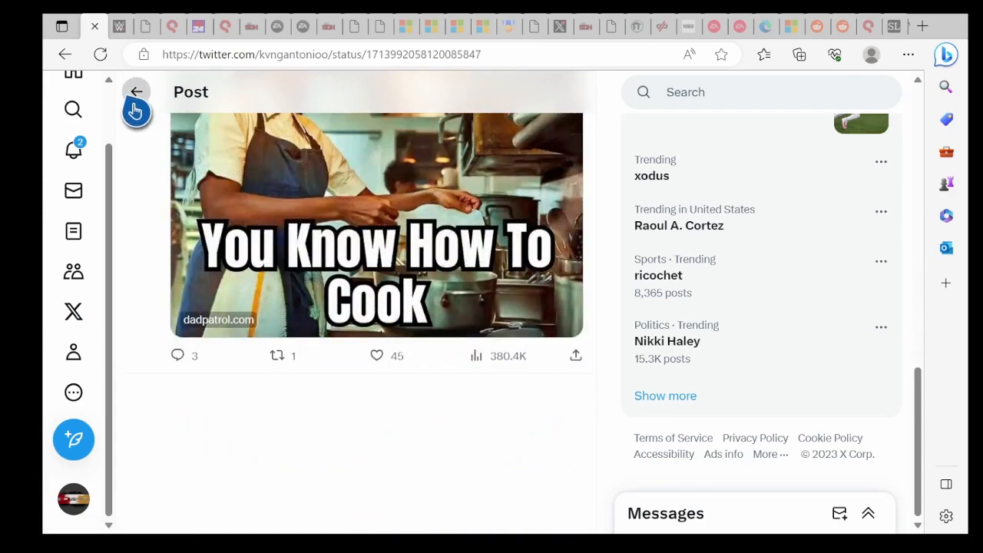
Step: Go back to the profile timeline and start a new search showing recent searches
{"action": "left_click", "coordinate": [135, 93]}
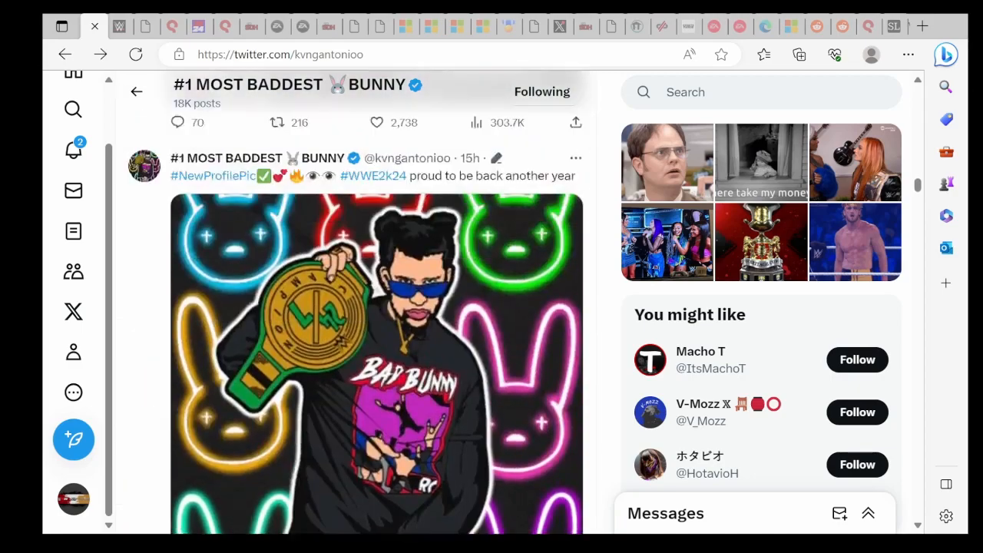
{"action": "scroll", "scroll_direction": "down", "scroll_amount": 3}
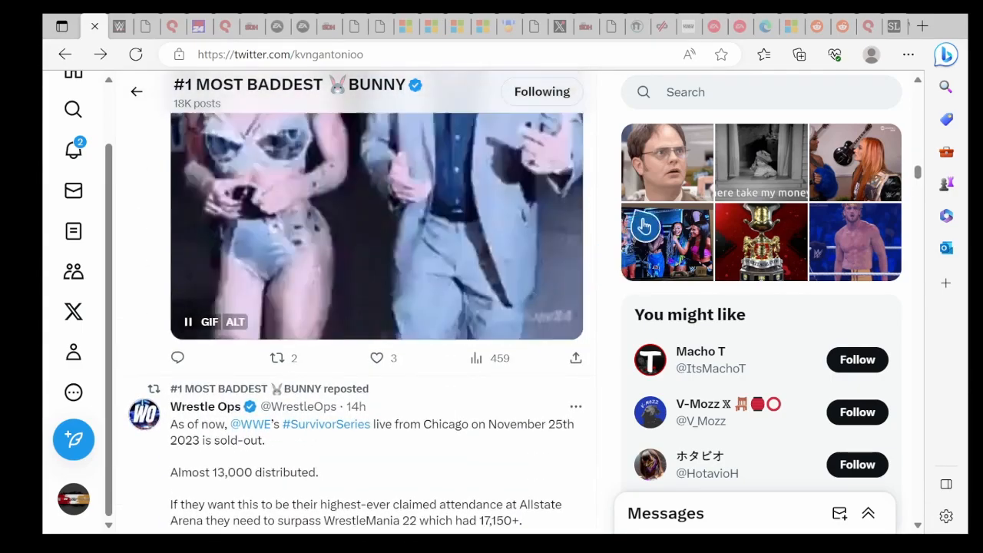
{"action": "left_click", "coordinate": [761, 92]}
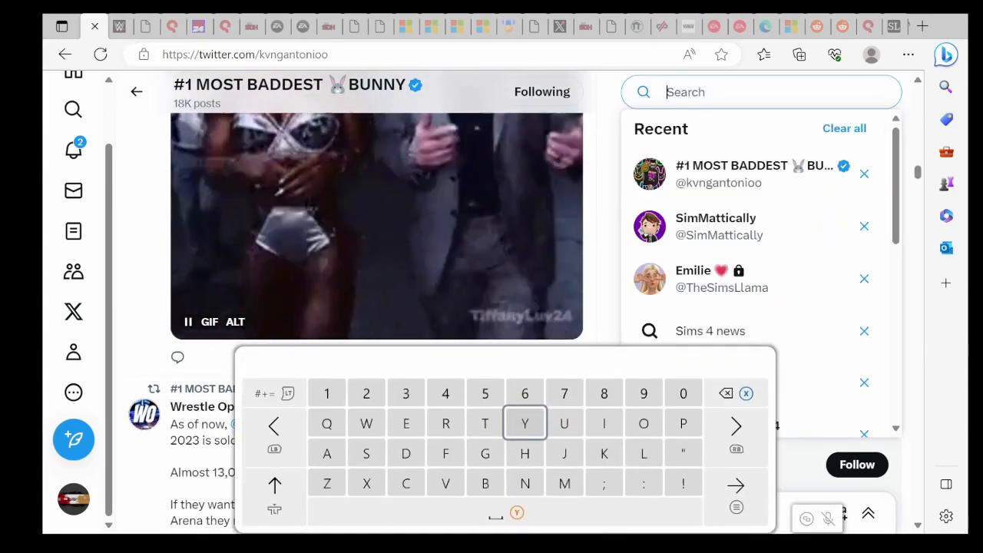
{"action": "type", "text": "The leak"}
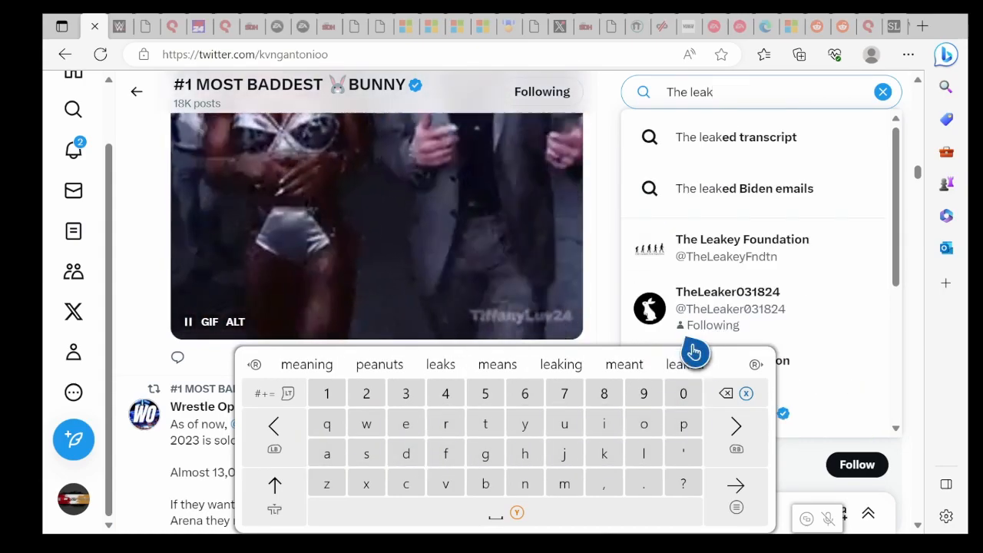
{"action": "left_click", "coordinate": [726, 292]}
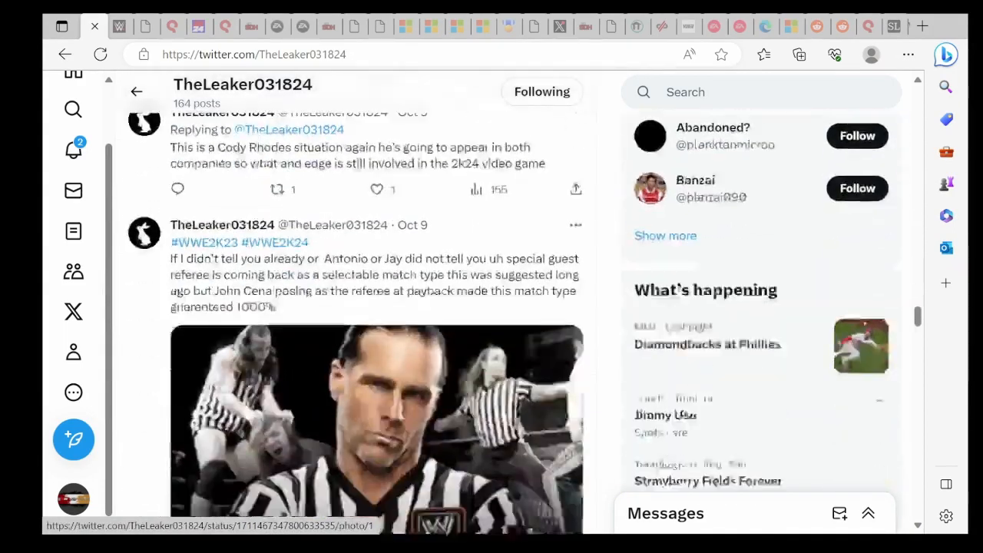
Step: Scroll TheLeaker031824's timeline past the Edge Copeland post to the TKO logos post
{"action": "scroll", "scroll_direction": "down", "scroll_amount": 3}
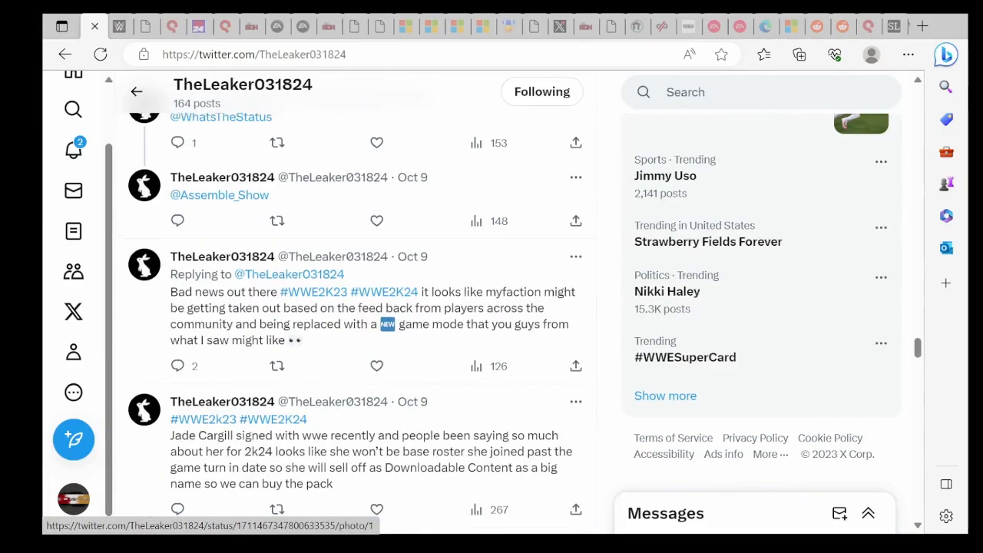
{"action": "scroll", "scroll_direction": "down", "scroll_amount": 3}
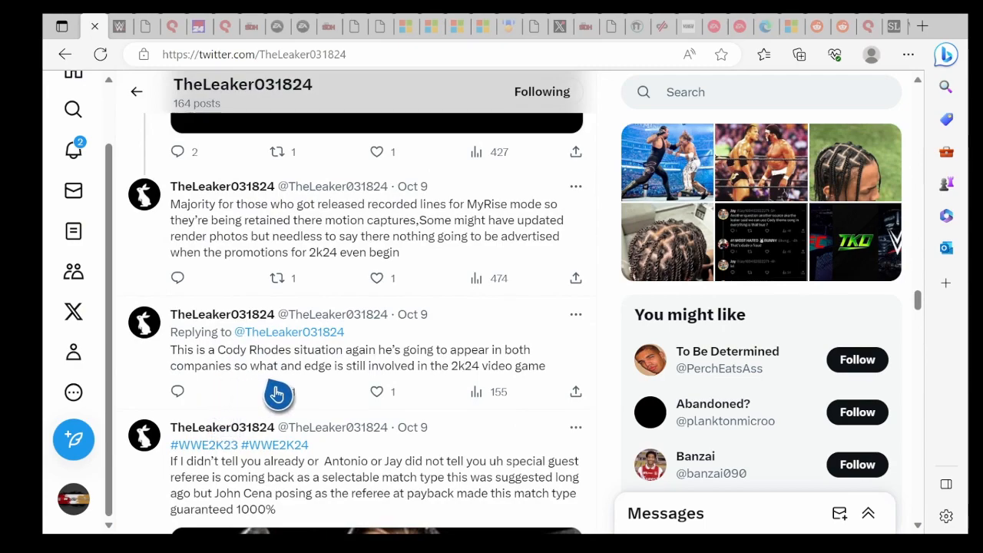
{"action": "mouse_move", "coordinate": [319, 392]}
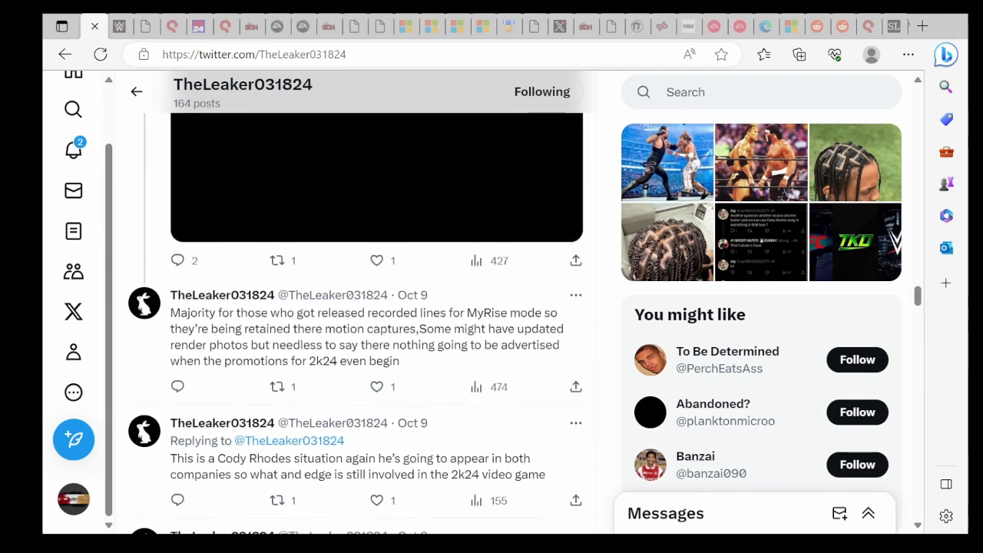
{"action": "mouse_move", "coordinate": [513, 346]}
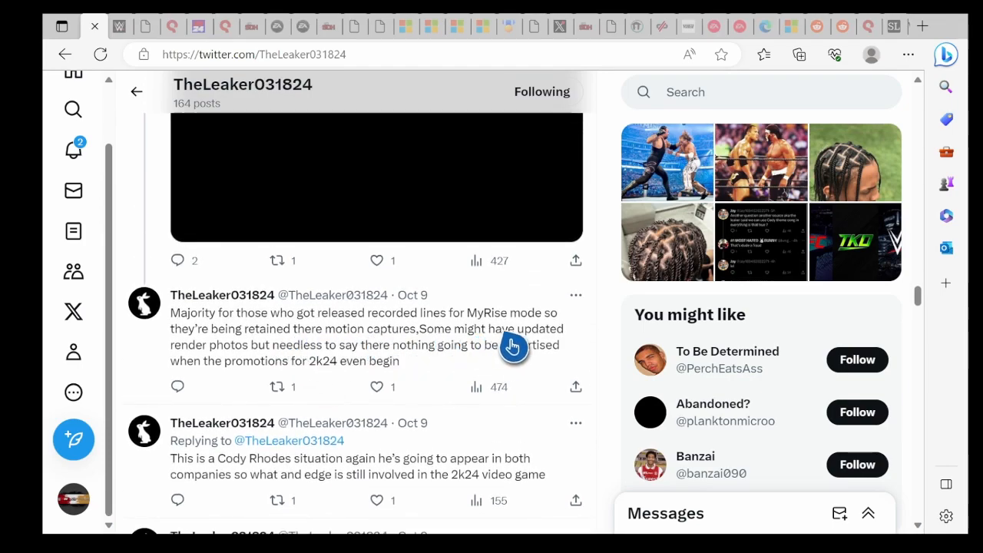
{"action": "mouse_move", "coordinate": [366, 341]}
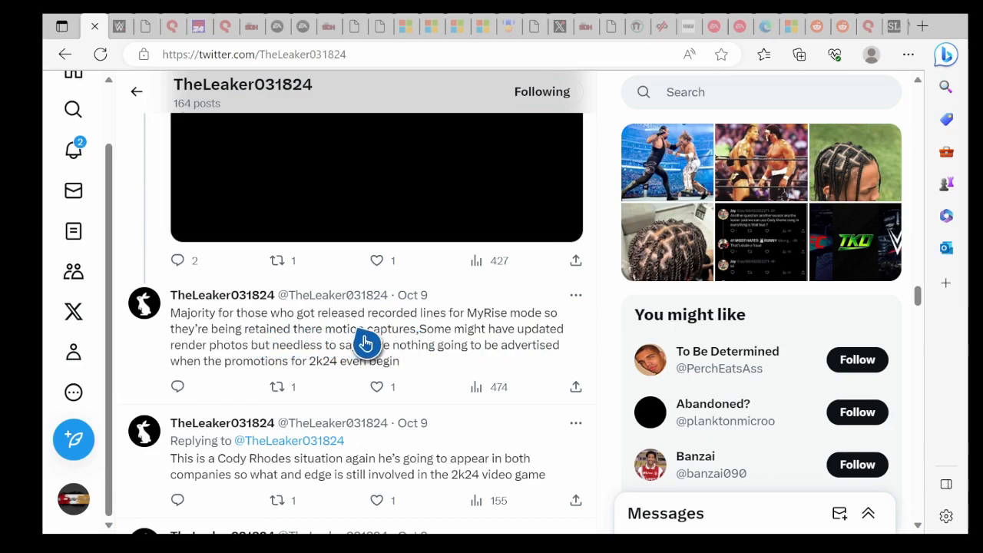
{"action": "mouse_move", "coordinate": [321, 378]}
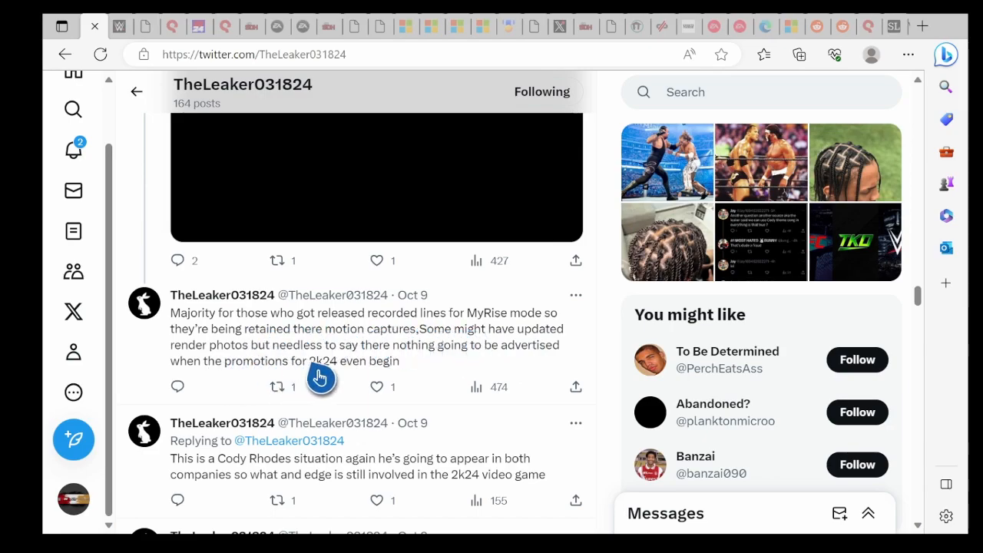
{"action": "mouse_move", "coordinate": [430, 378]}
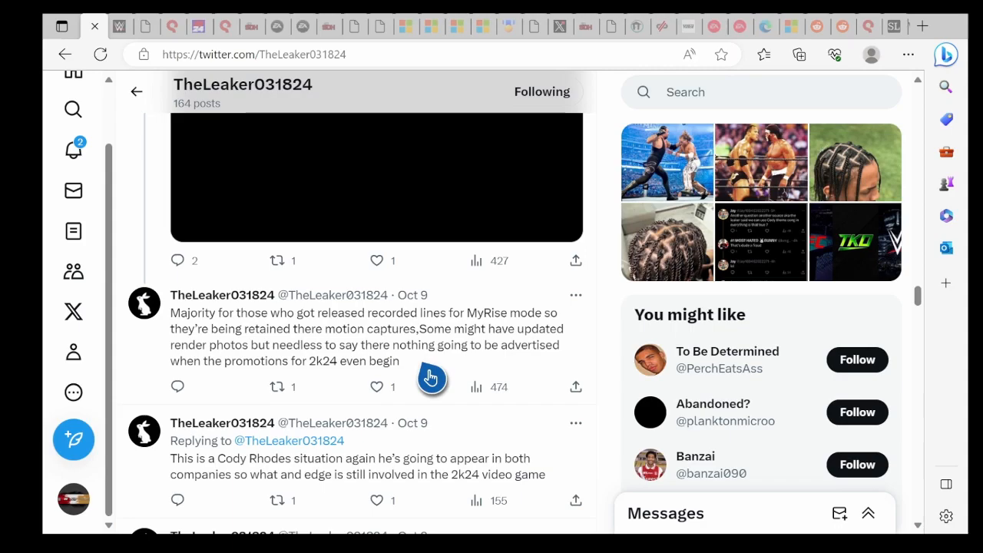
{"action": "mouse_move", "coordinate": [323, 387]}
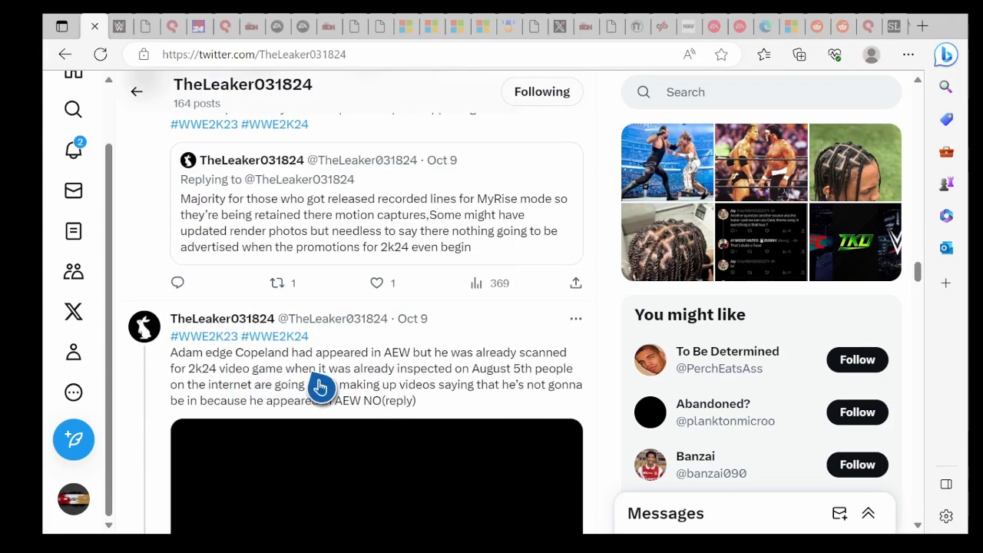
{"action": "mouse_move", "coordinate": [377, 387]}
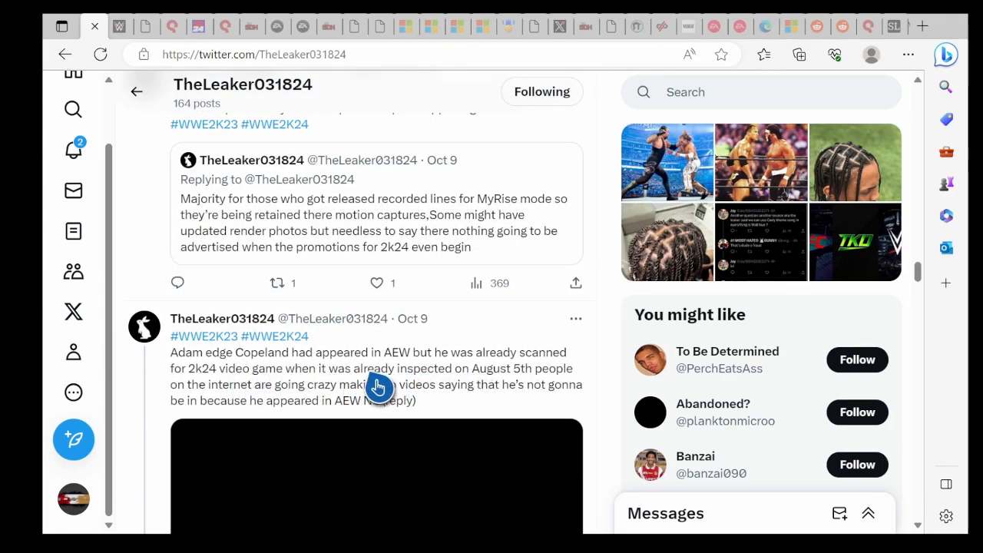
{"action": "mouse_move", "coordinate": [298, 387]}
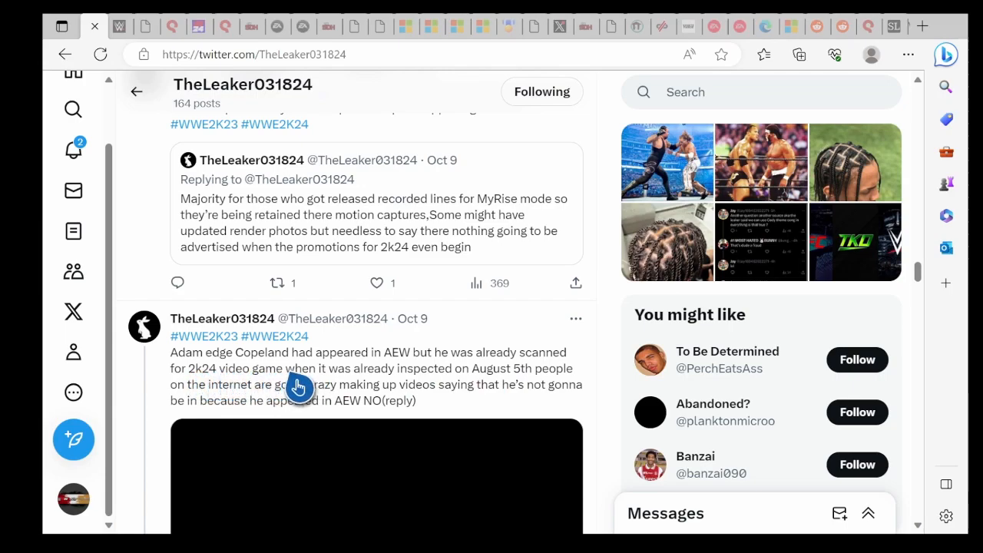
{"action": "mouse_move", "coordinate": [190, 398]}
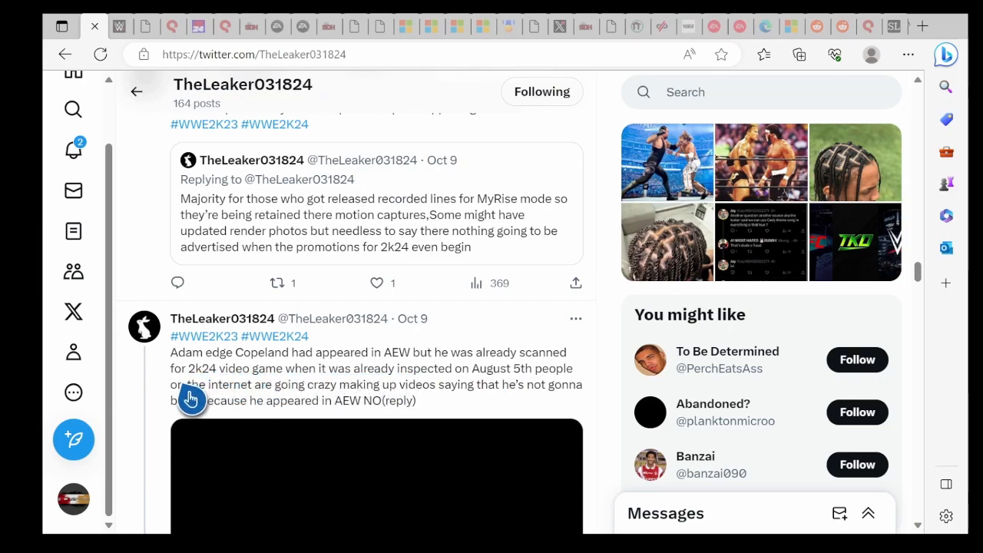
{"action": "mouse_move", "coordinate": [372, 403]}
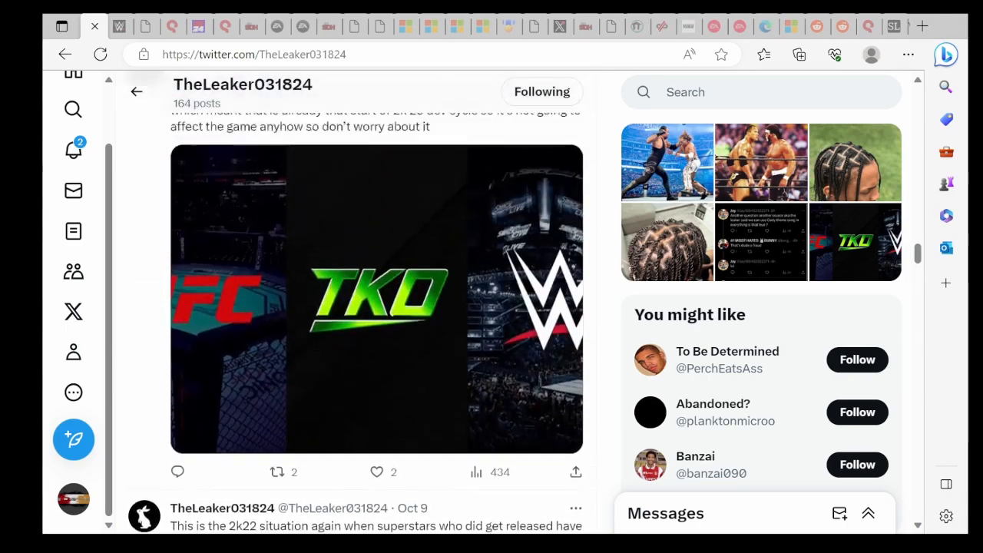
Step: Scroll past the tag team posts and select the newly scanned 2k24 hairstyles post
{"action": "scroll", "scroll_direction": "down", "scroll_amount": 3}
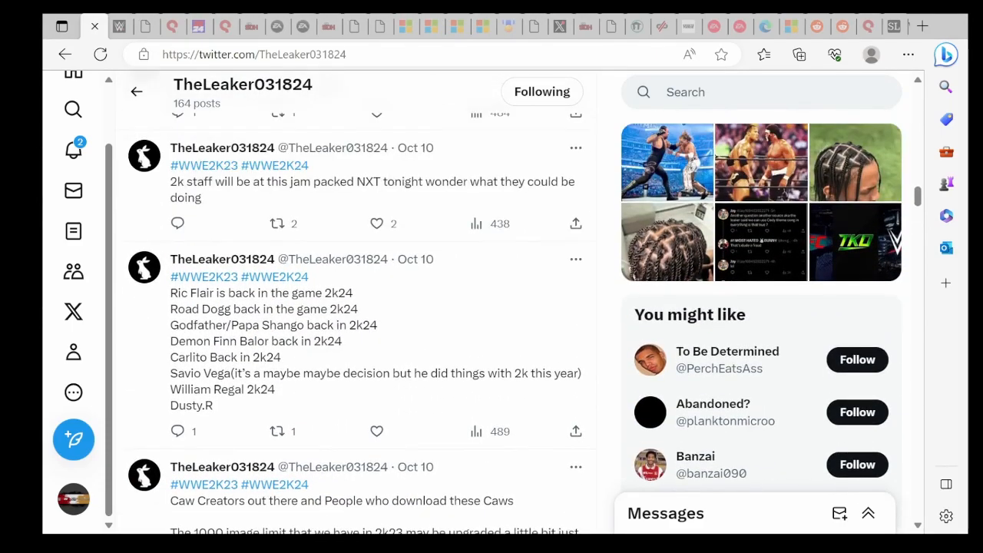
{"action": "scroll", "scroll_direction": "down", "scroll_amount": 3}
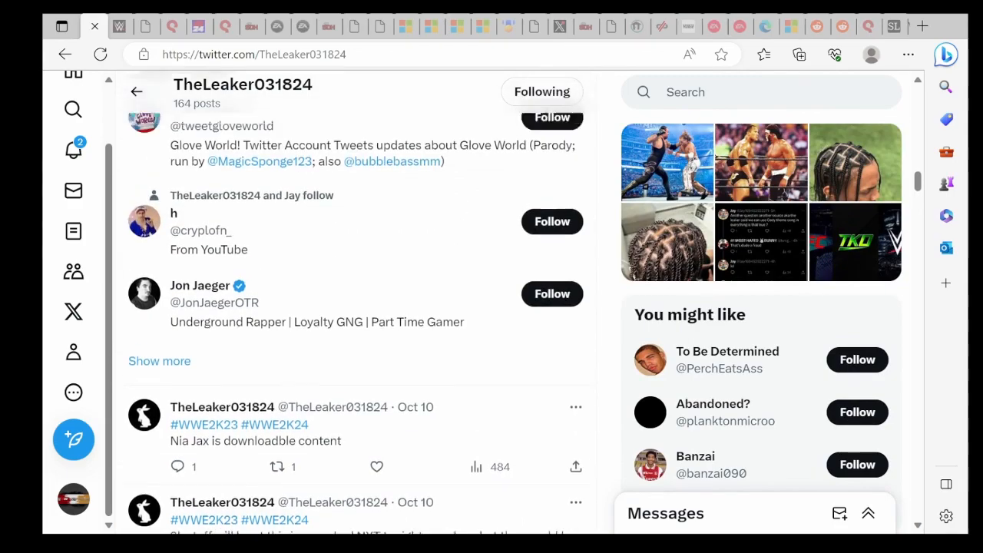
{"action": "scroll", "scroll_direction": "down", "scroll_amount": 3}
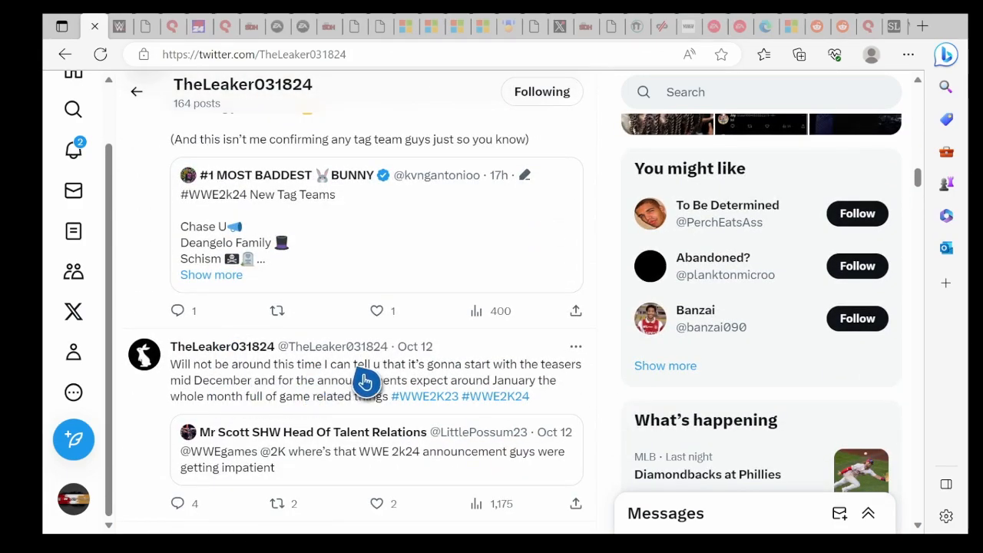
{"action": "mouse_move", "coordinate": [341, 406]}
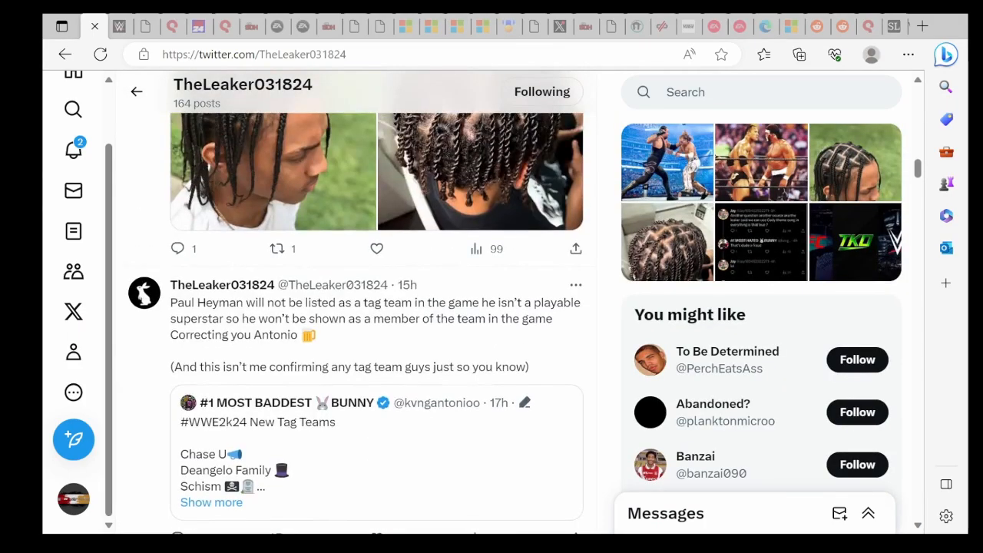
{"action": "scroll", "scroll_direction": "down", "scroll_amount": 3}
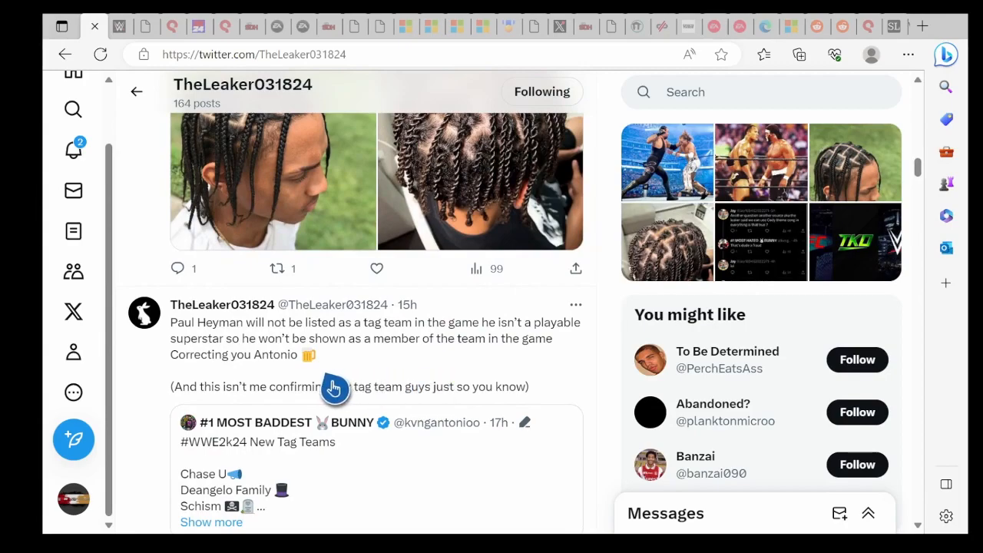
{"action": "mouse_move", "coordinate": [442, 347]}
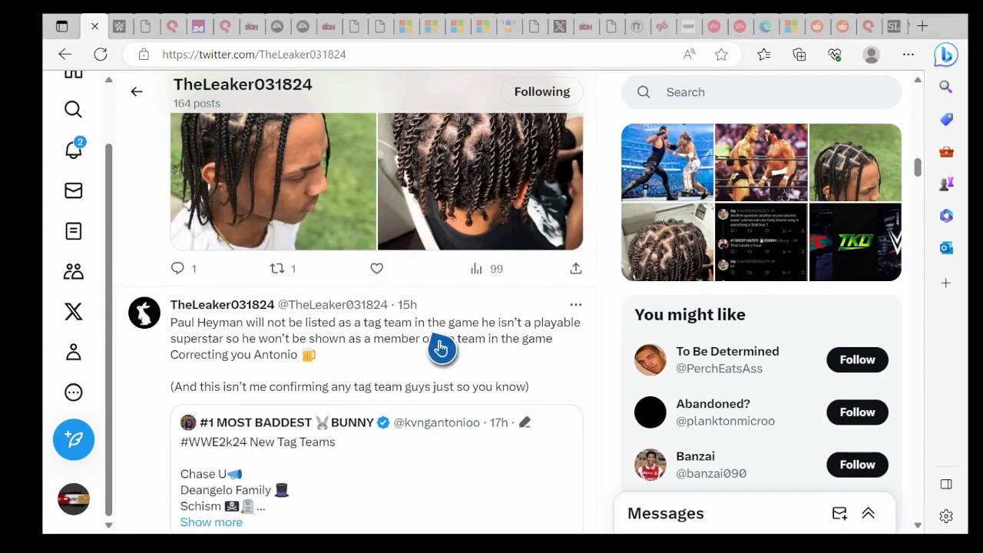
{"action": "mouse_move", "coordinate": [328, 363]}
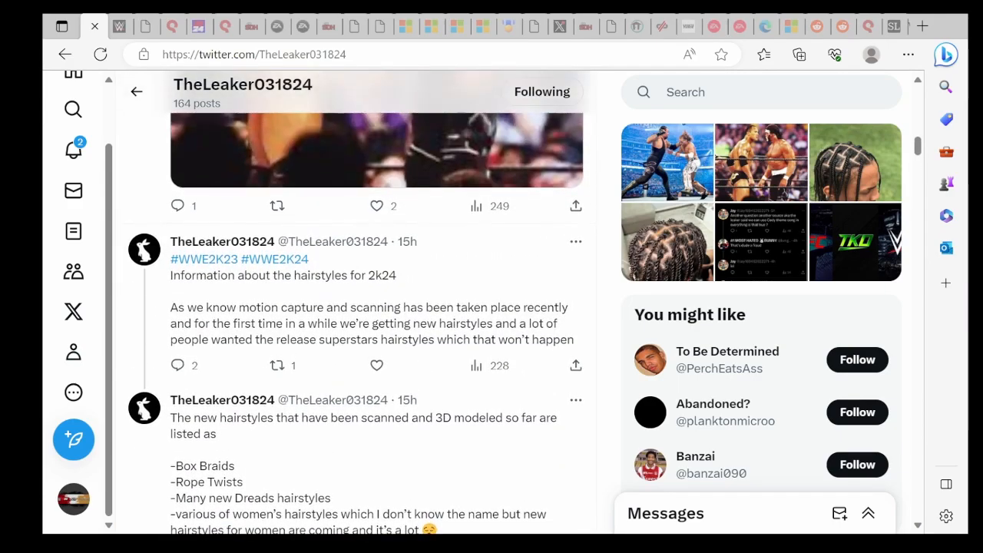
{"action": "mouse_move", "coordinate": [238, 452]}
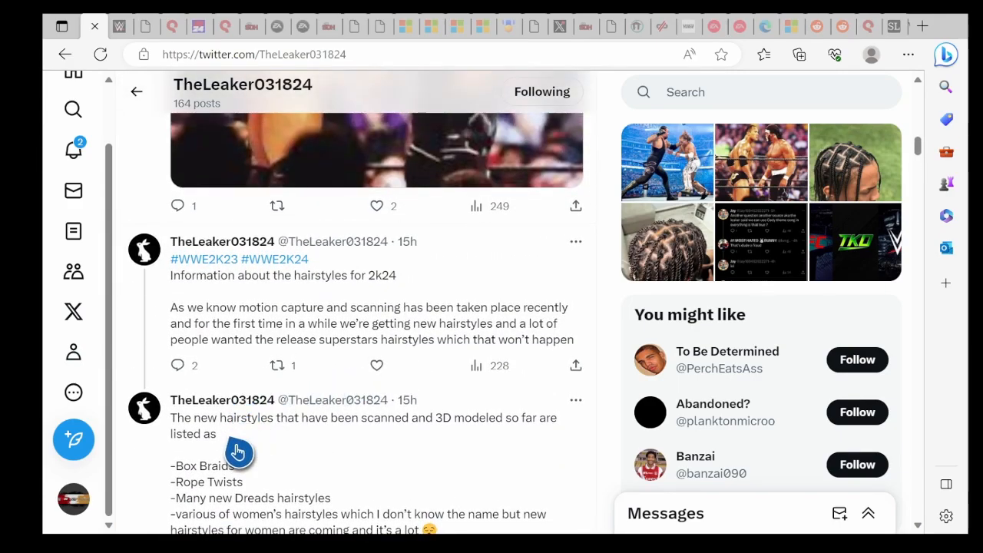
{"action": "scroll", "scroll_direction": "down", "scroll_amount": 3}
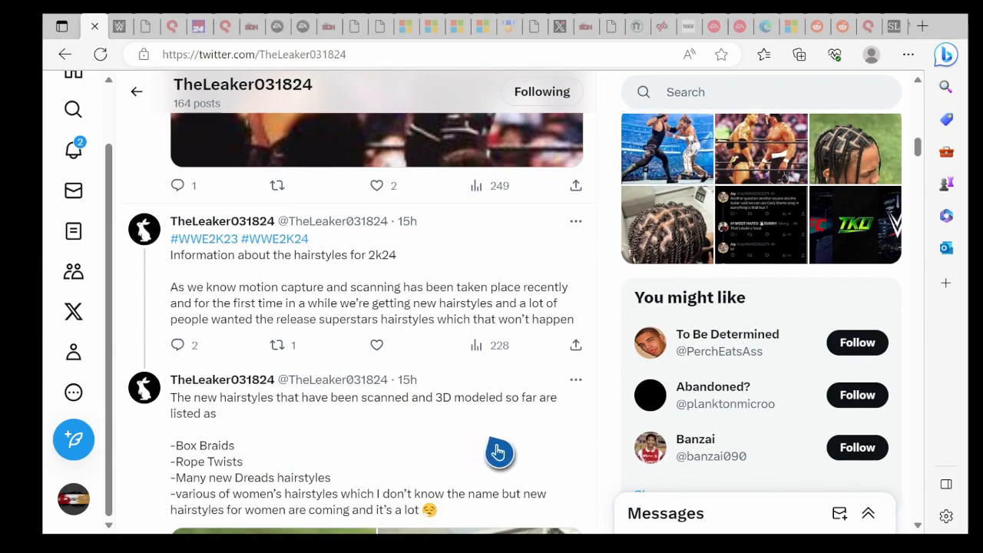
{"action": "mouse_move", "coordinate": [206, 475]}
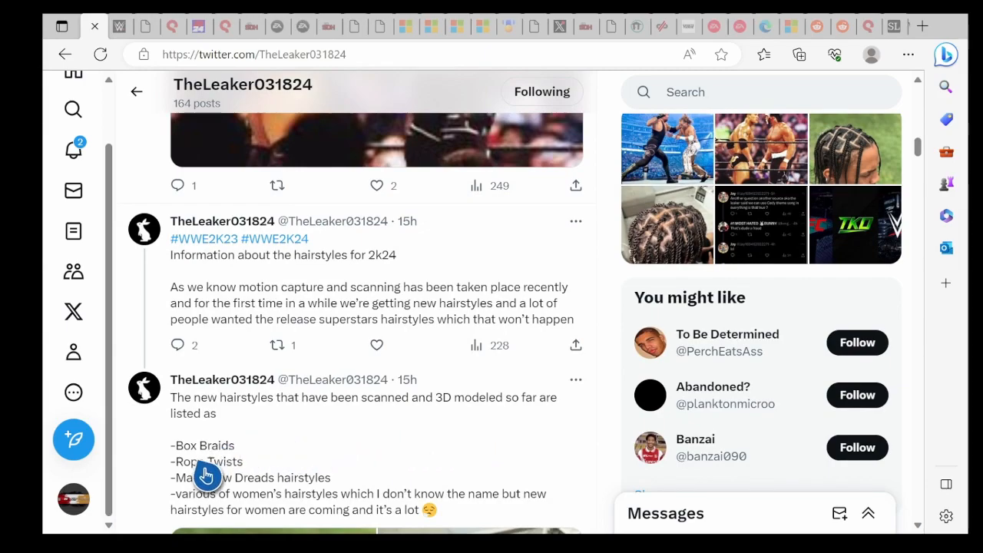
{"action": "scroll", "scroll_direction": "down", "scroll_amount": 3}
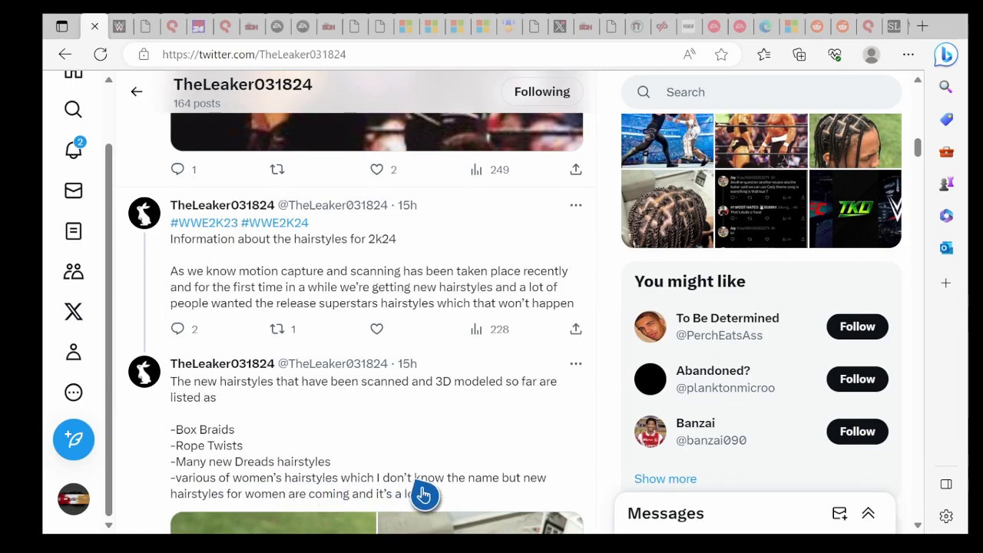
{"action": "mouse_move", "coordinate": [332, 474]}
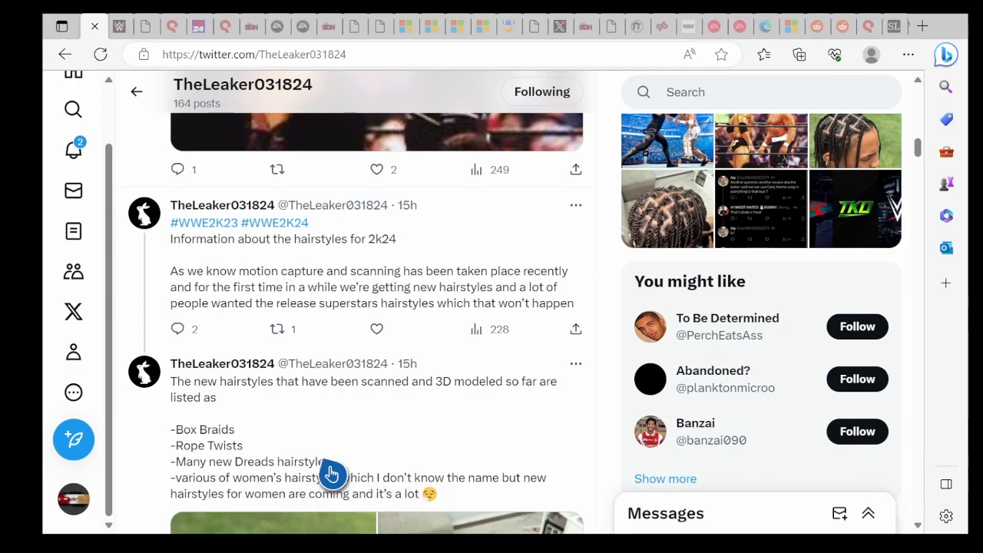
{"action": "left_click", "coordinate": [331, 473]}
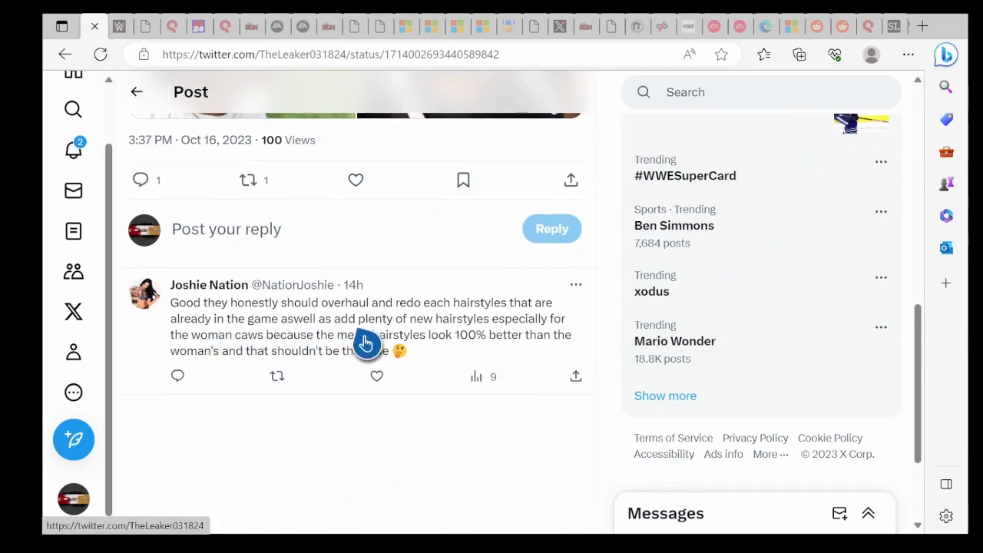
{"action": "mouse_move", "coordinate": [264, 335]}
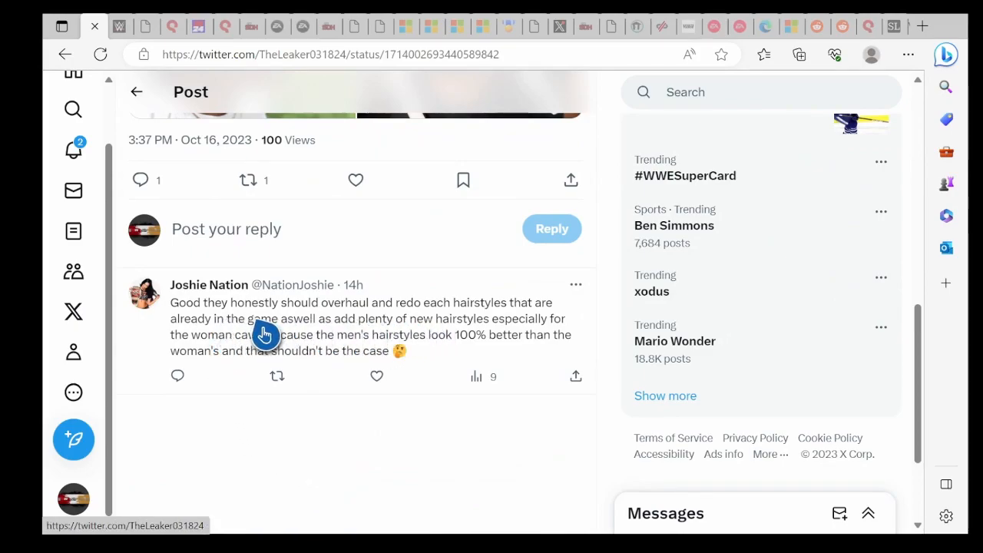
{"action": "mouse_move", "coordinate": [381, 335]}
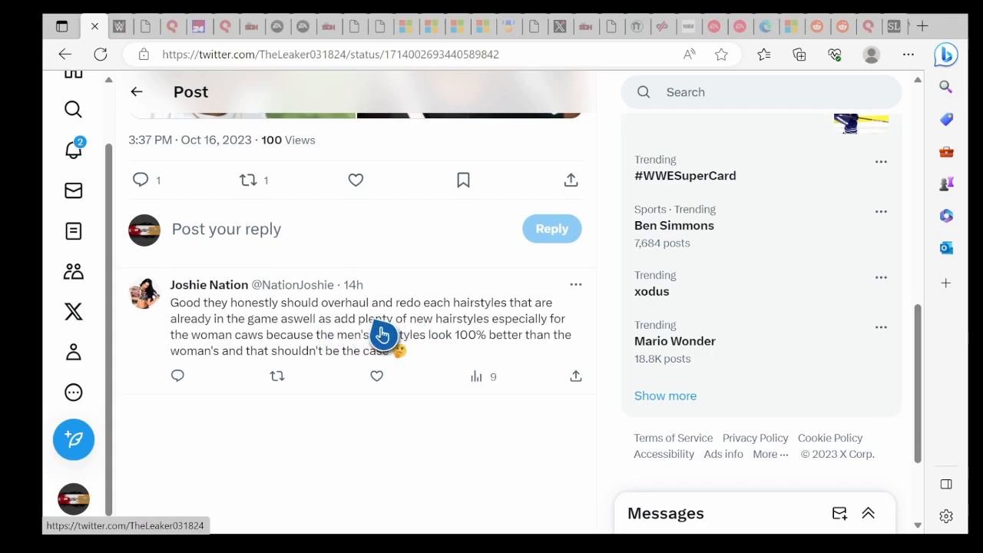
{"action": "mouse_move", "coordinate": [273, 341]}
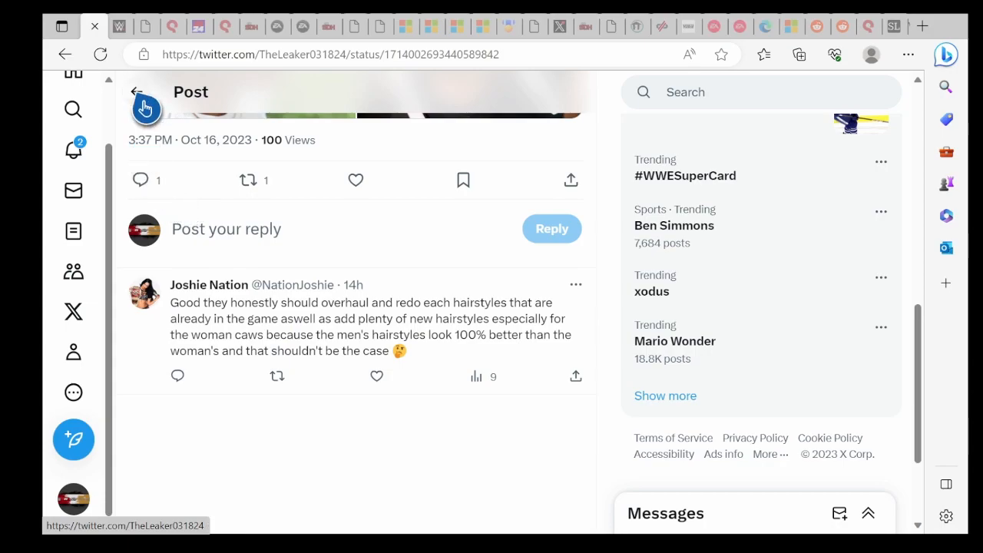
Step: Go back to the profile feed and scroll to the 2k24 hairstyles-information thread
{"action": "left_click", "coordinate": [137, 92]}
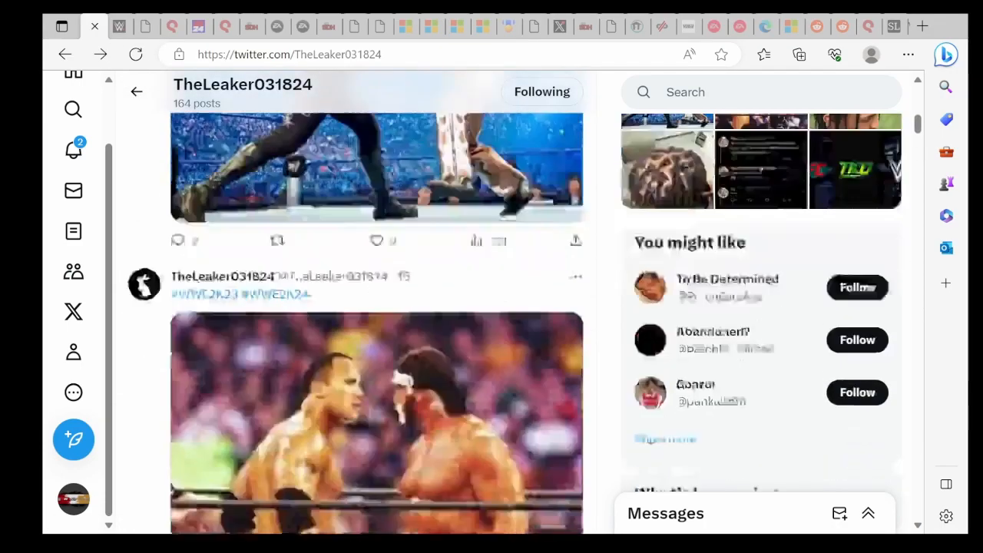
{"action": "scroll", "scroll_direction": "down", "scroll_amount": 3}
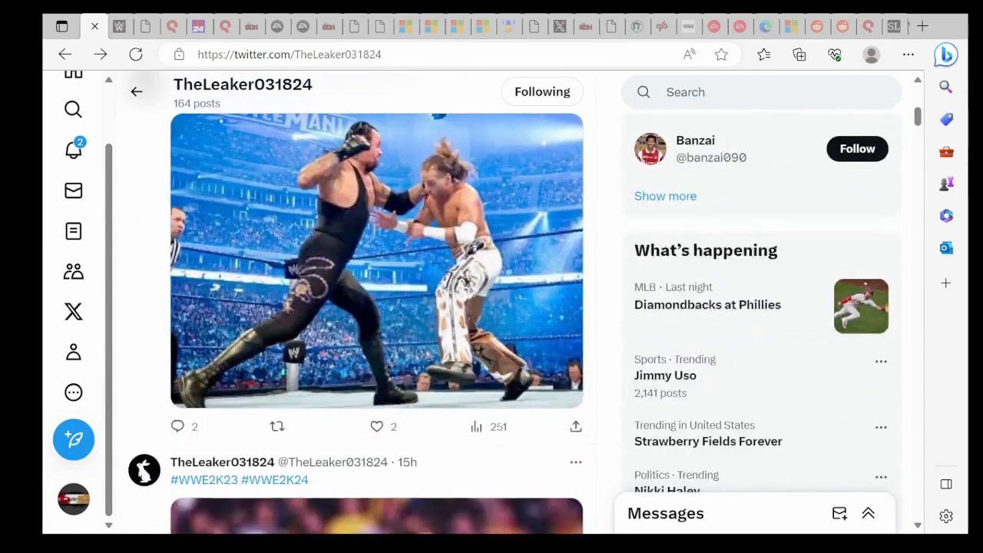
{"action": "scroll", "scroll_direction": "down", "scroll_amount": 3}
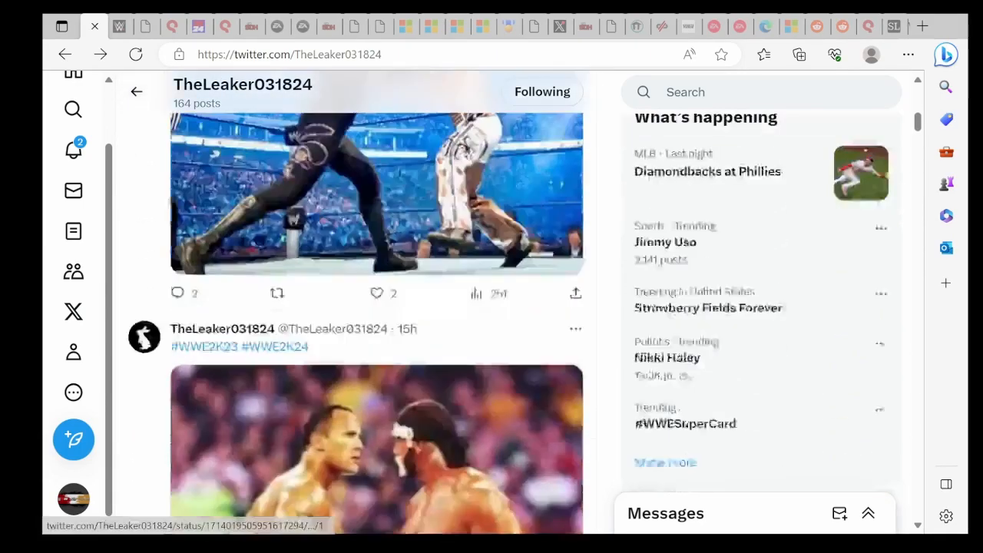
{"action": "scroll", "scroll_direction": "down", "scroll_amount": 3}
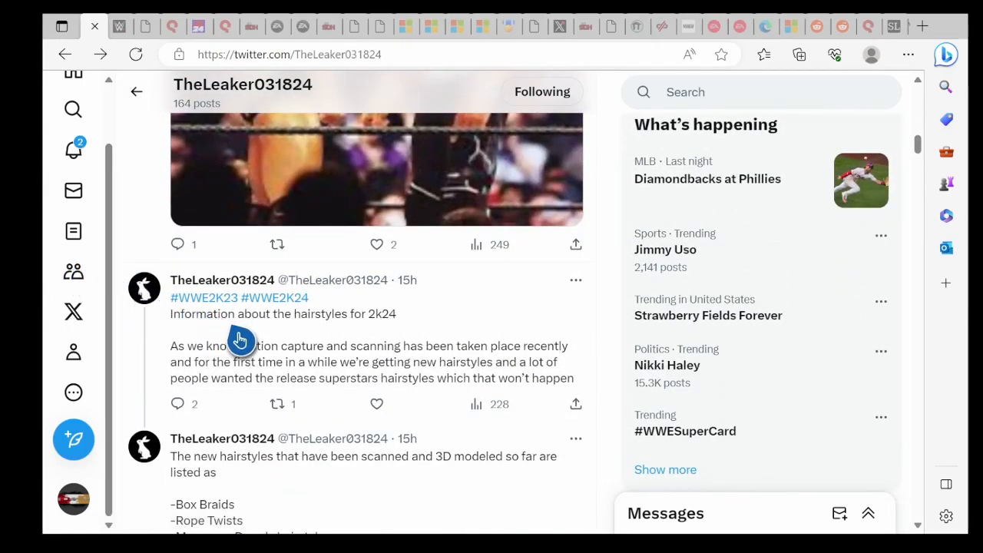
{"action": "mouse_move", "coordinate": [488, 340]}
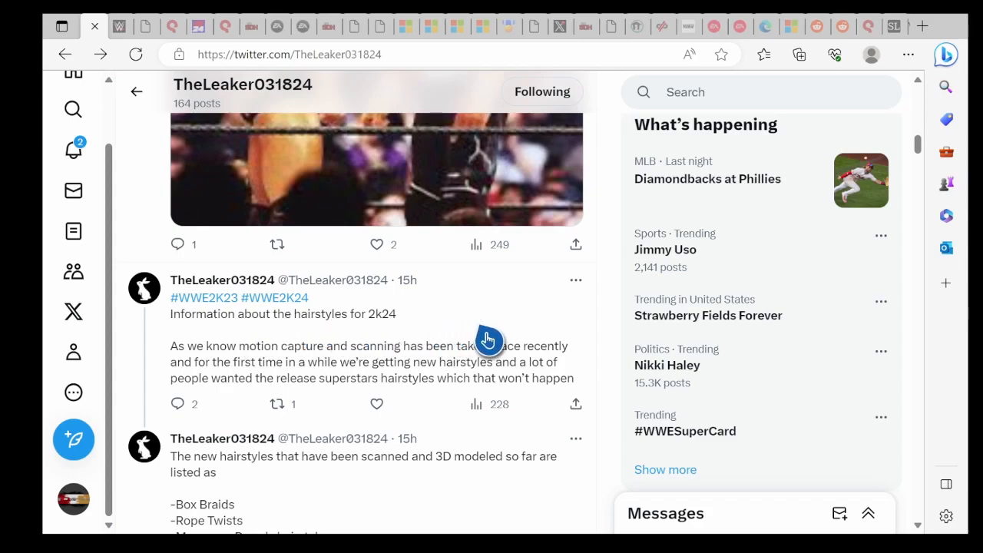
{"action": "mouse_move", "coordinate": [279, 377]}
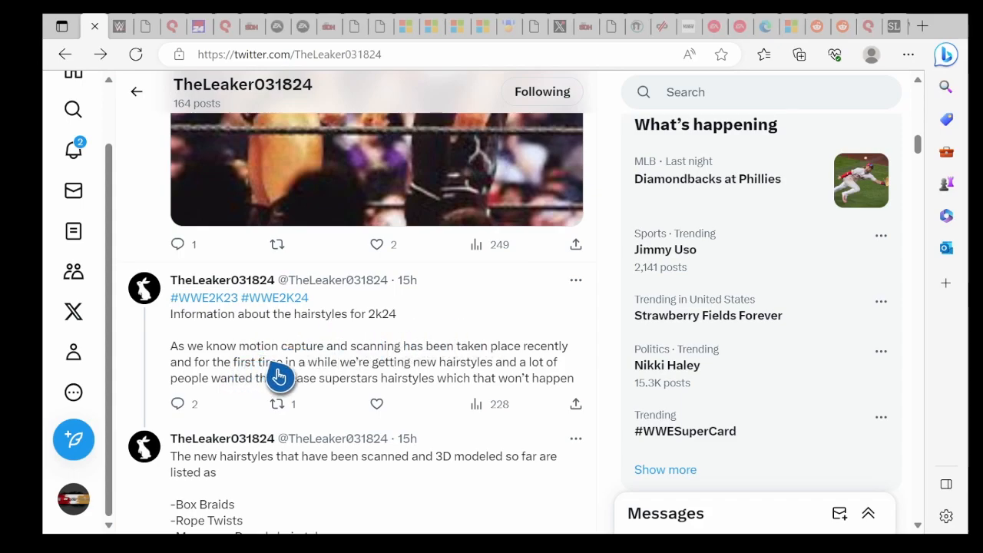
{"action": "mouse_move", "coordinate": [335, 378]}
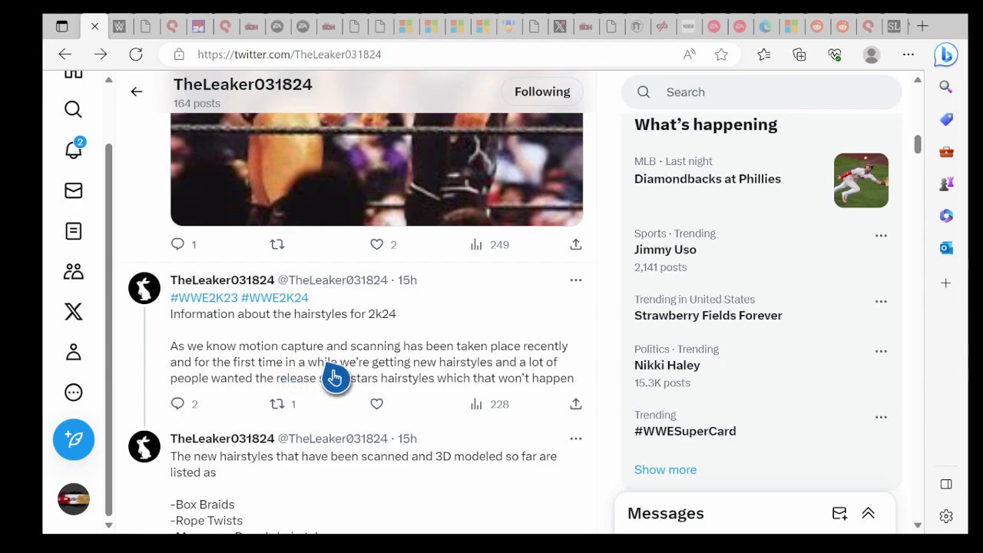
{"action": "mouse_move", "coordinate": [295, 411]}
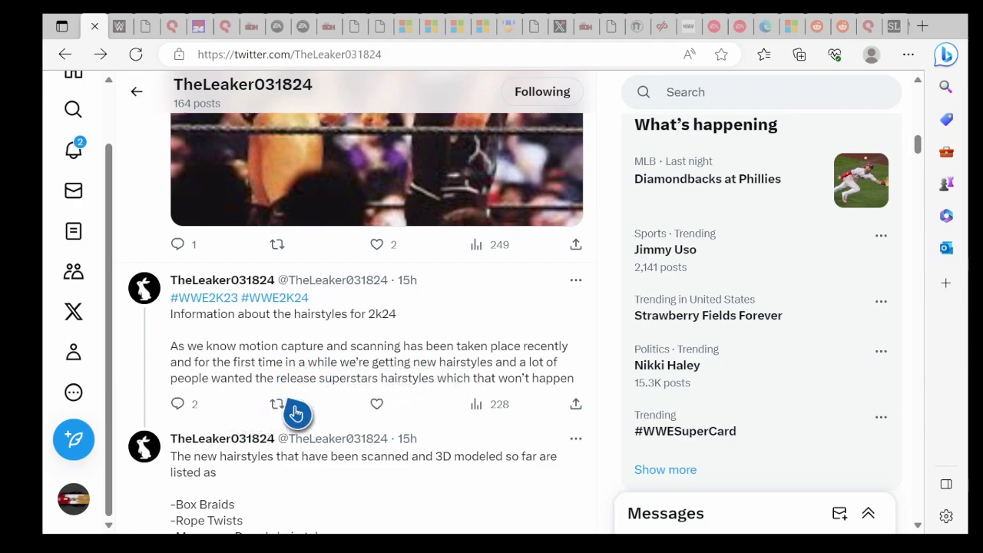
{"action": "left_click", "coordinate": [277, 404]}
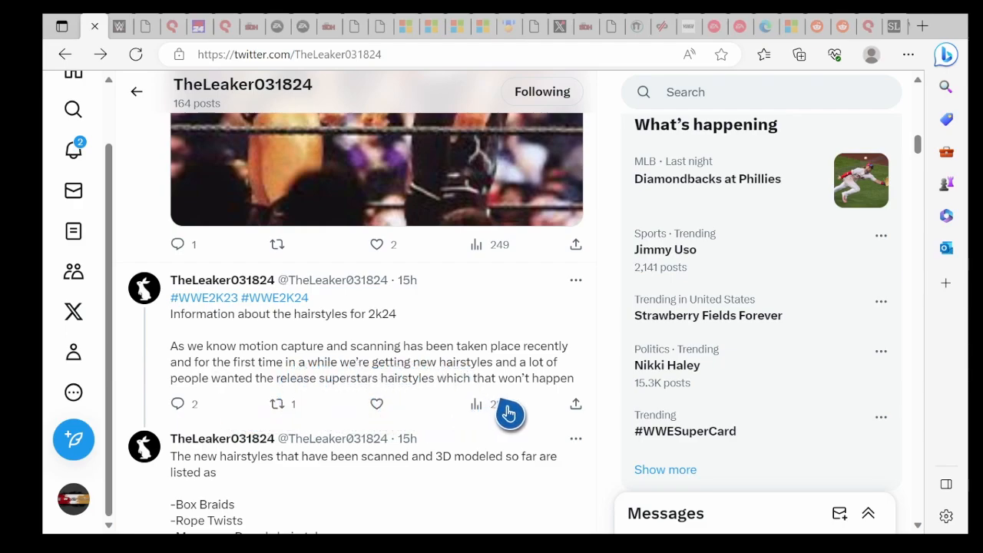